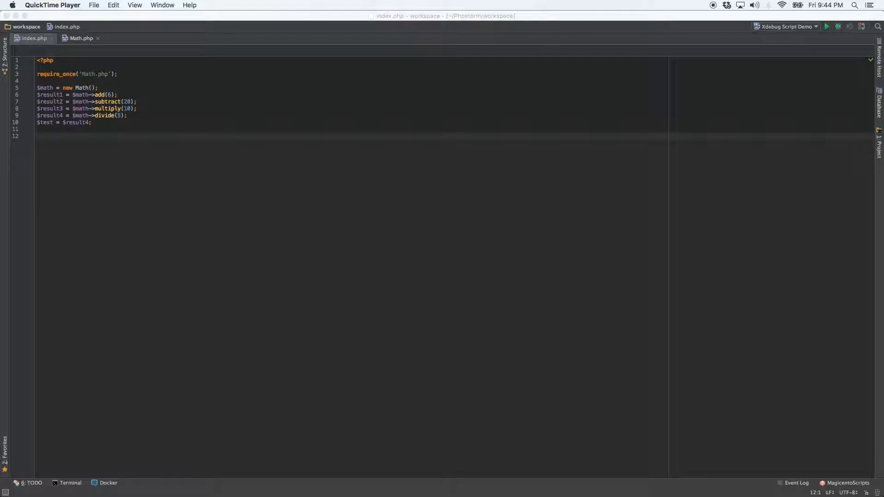
- Add a line breakpoint on line 5 of index.php where the Math object is created
{"action": "left_click", "coordinate": [860, 27]}
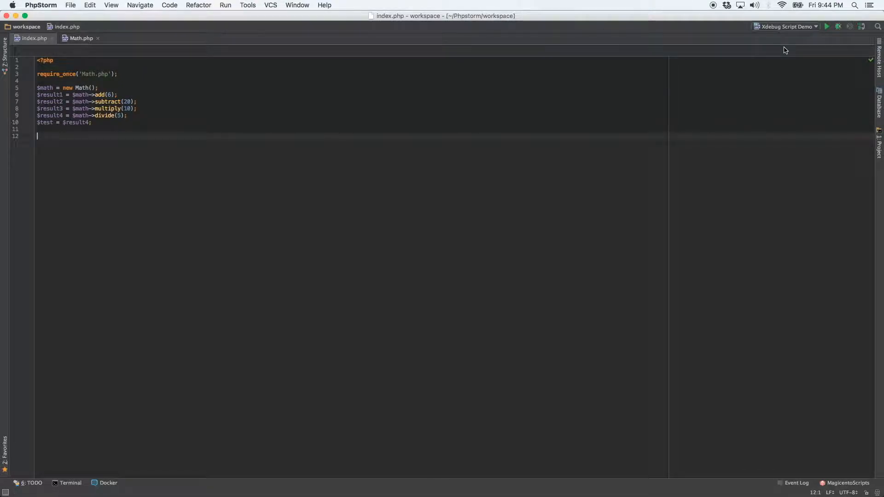
{"action": "left_click", "coordinate": [784, 27]}
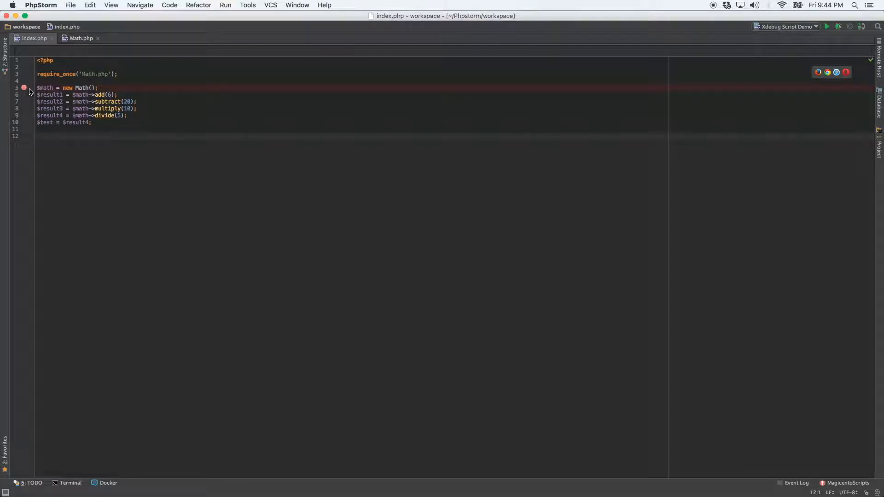
{"action": "mouse_move", "coordinate": [861, 27]}
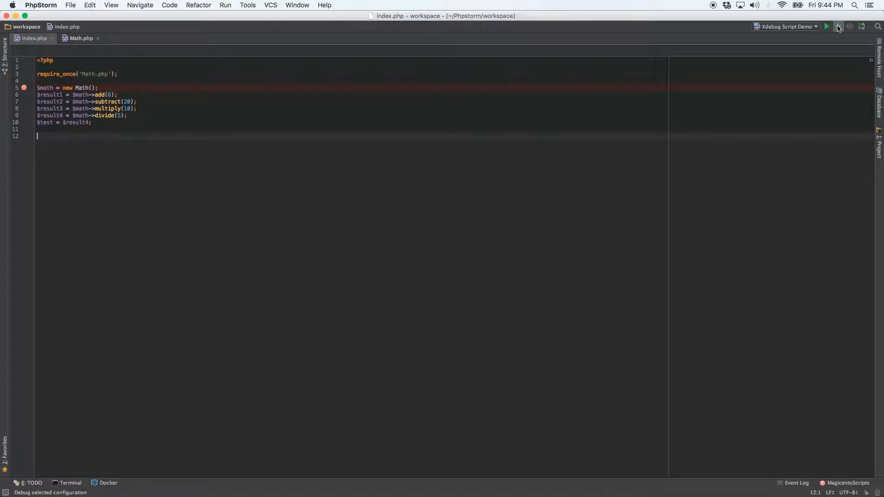
- Debug index.php, pause at the line 5 breakpoint and inspect $_SERVER in the Variables pane
{"action": "left_click", "coordinate": [839, 26]}
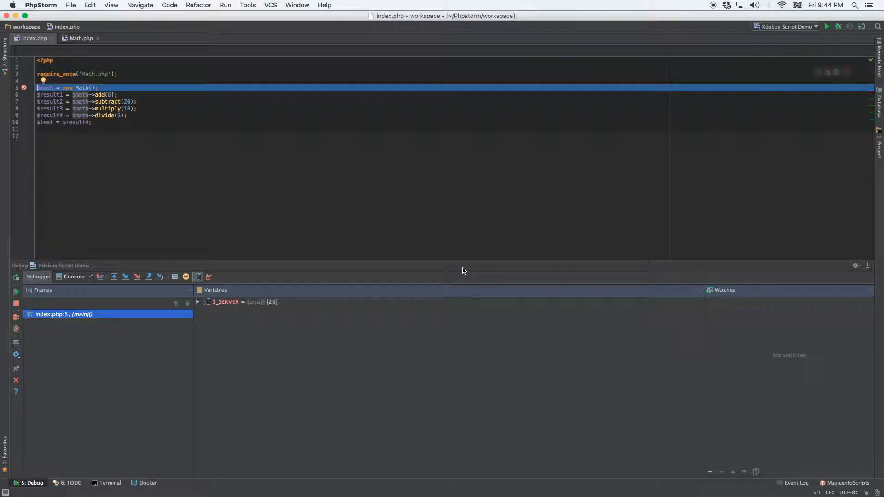
{"action": "mouse_move", "coordinate": [160, 369]}
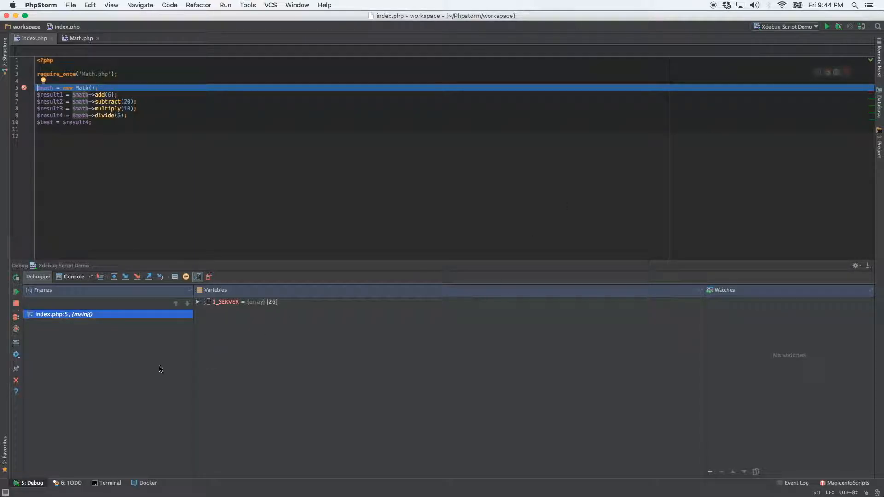
{"action": "mouse_move", "coordinate": [70, 292]}
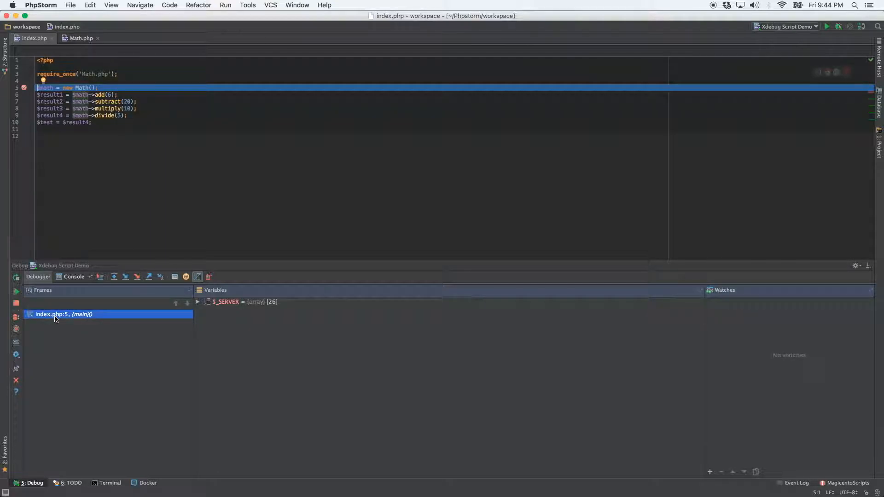
{"action": "mouse_move", "coordinate": [722, 325]}
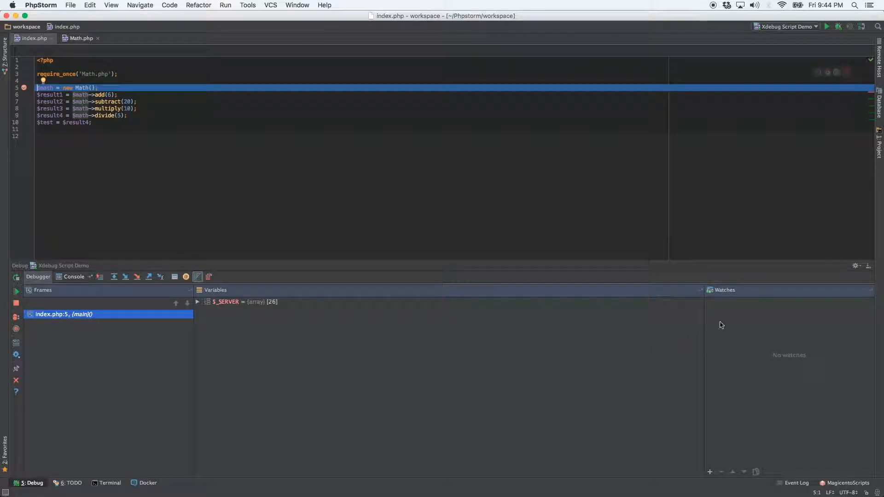
{"action": "mouse_move", "coordinate": [749, 297]}
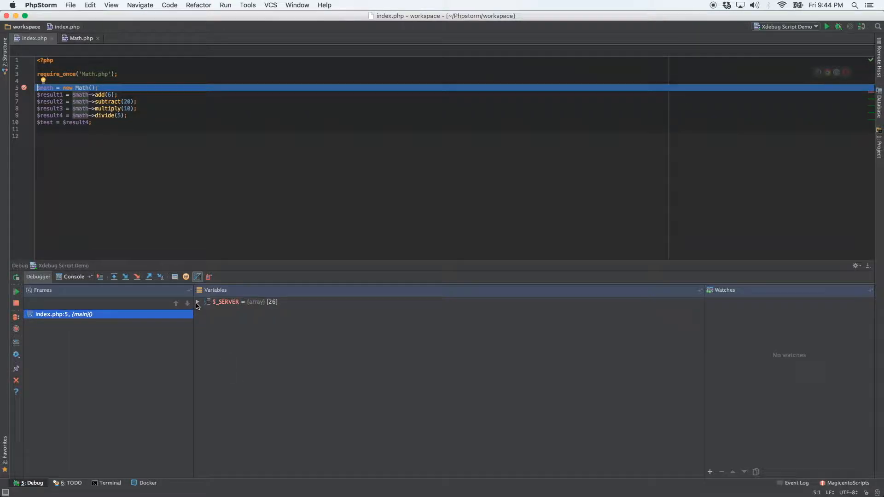
{"action": "left_click", "coordinate": [207, 302]}
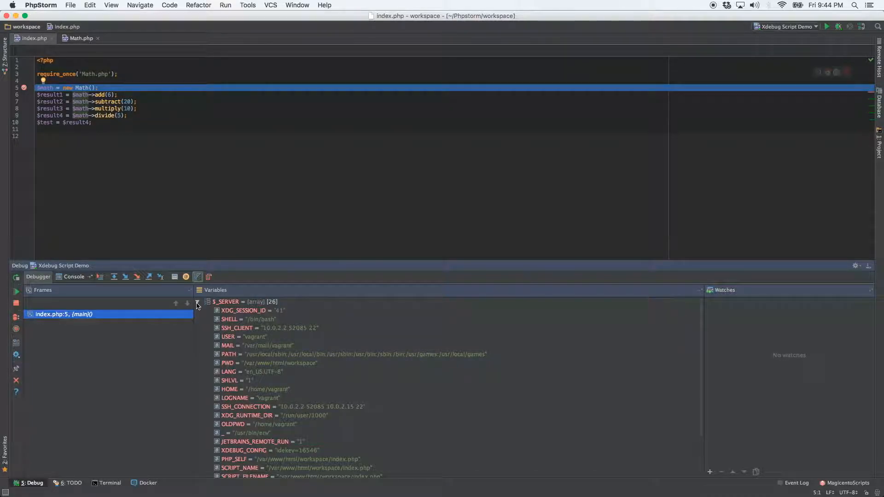
{"action": "left_click", "coordinate": [208, 302]}
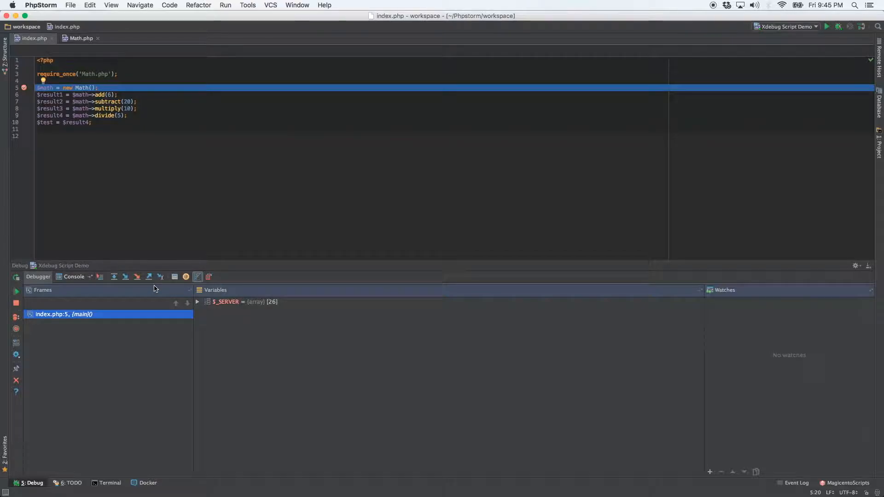
{"action": "mouse_move", "coordinate": [100, 276]}
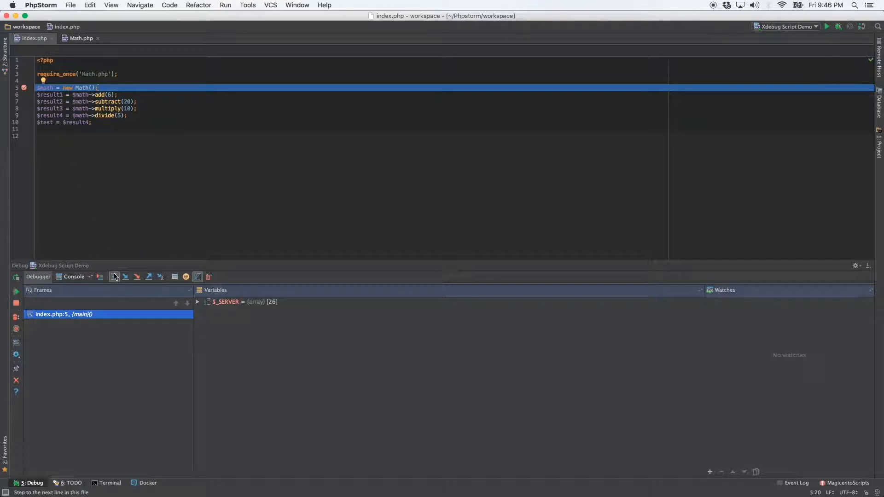
{"action": "mouse_move", "coordinate": [114, 276]}
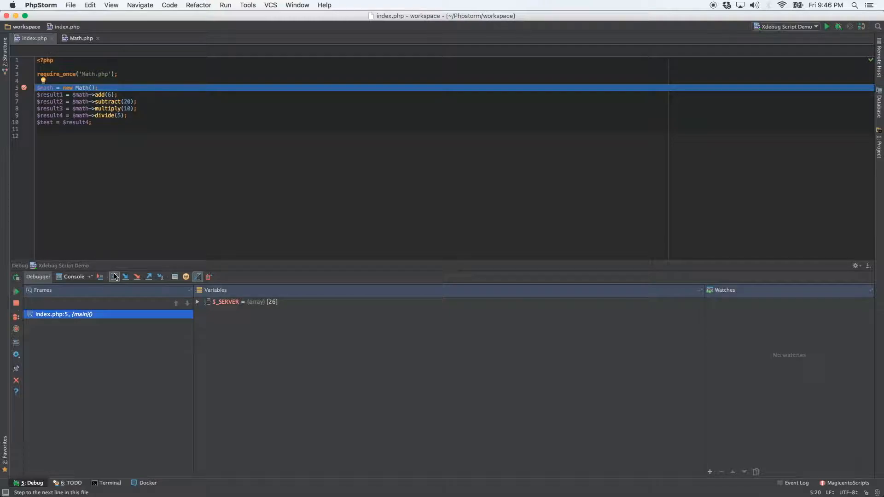
- Step over to line 10 so $result1–$result4 show 6, -14, -140 and -28
{"action": "left_click", "coordinate": [126, 277]}
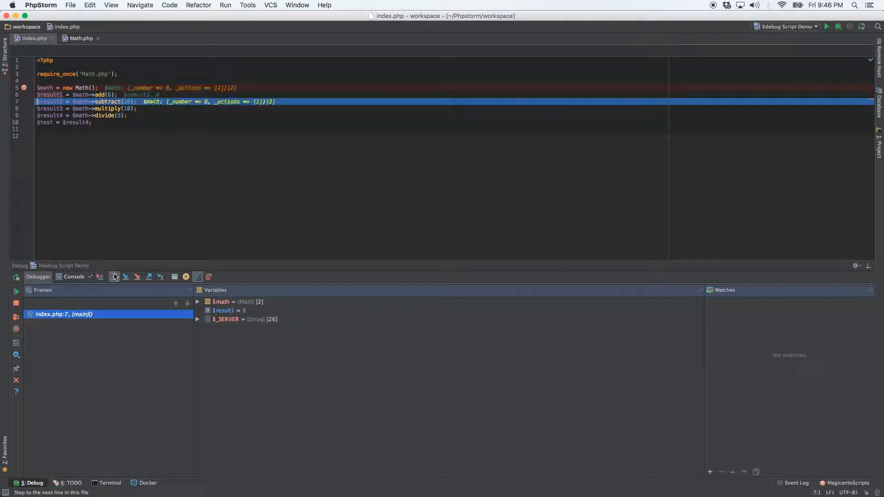
{"action": "left_click", "coordinate": [125, 277]}
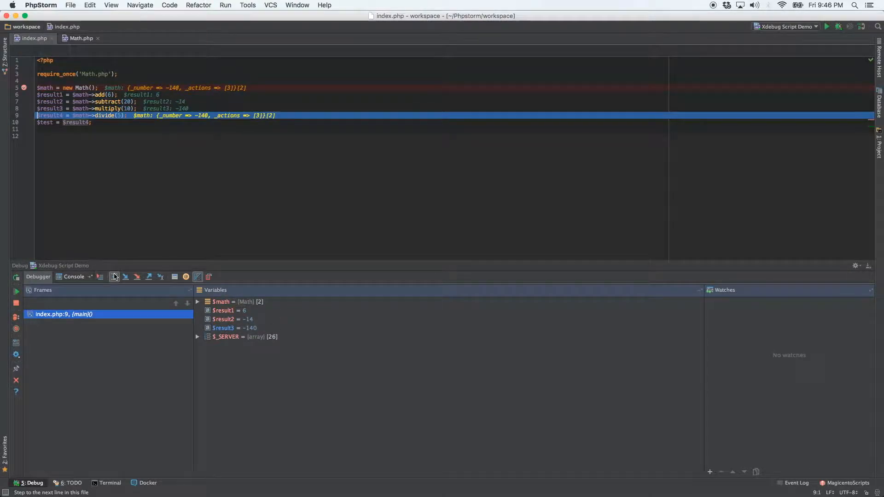
{"action": "left_click", "coordinate": [112, 277]}
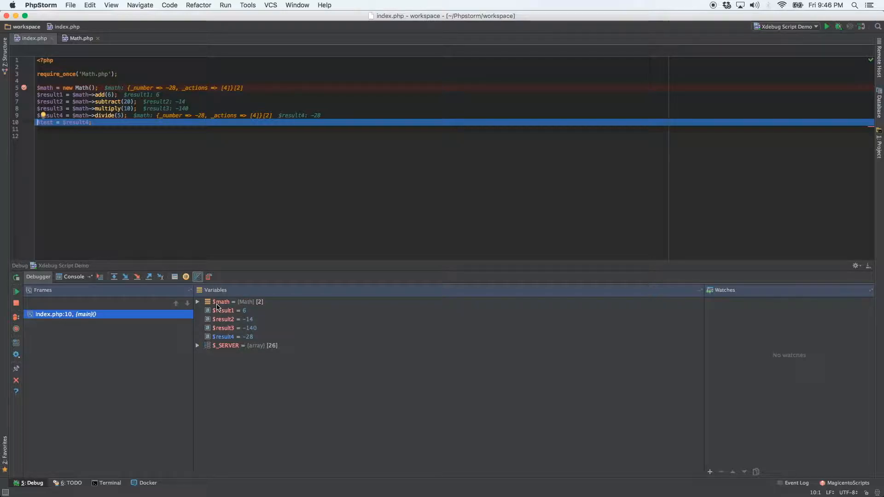
{"action": "mouse_move", "coordinate": [238, 306]}
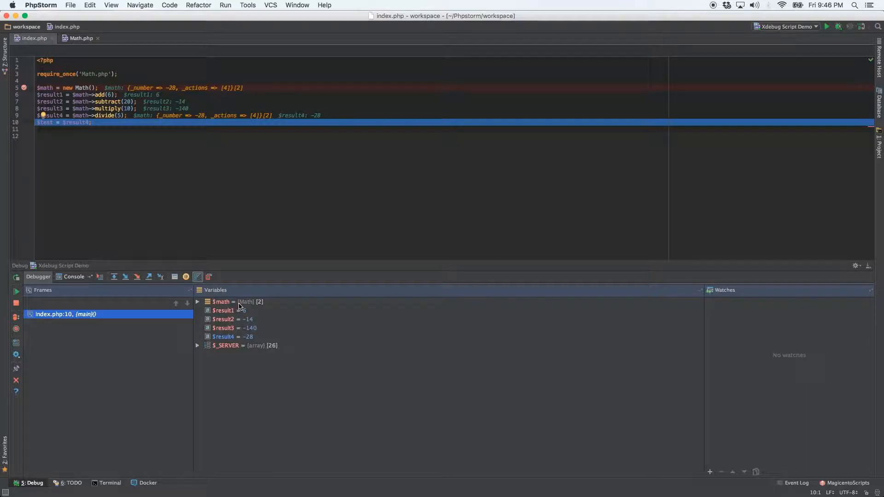
{"action": "mouse_move", "coordinate": [246, 305]}
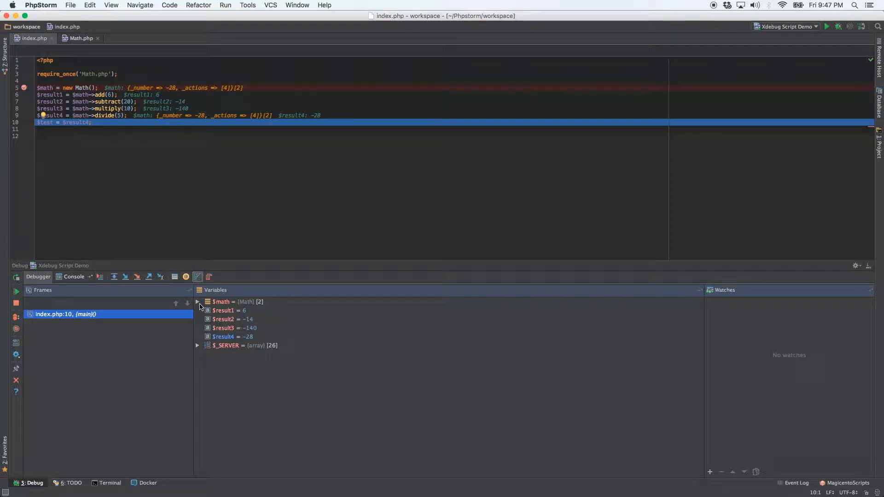
- Expand $math and its _actions array to show add 6, subtract 20, multiply 10 and divide 5
{"action": "left_click", "coordinate": [197, 302]}
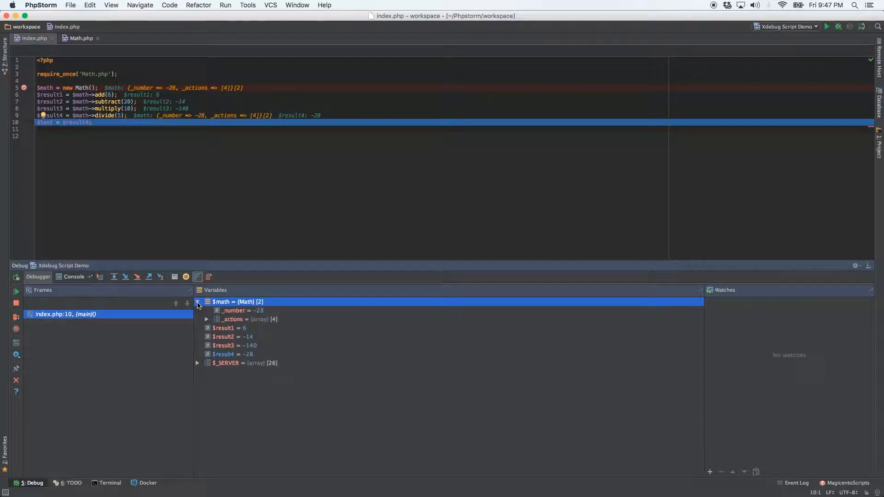
{"action": "left_click", "coordinate": [197, 302]}
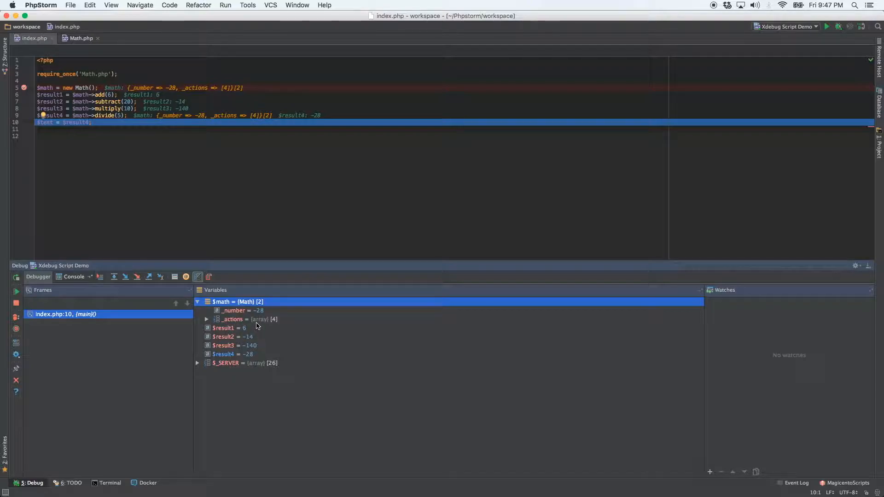
{"action": "mouse_move", "coordinate": [274, 324]}
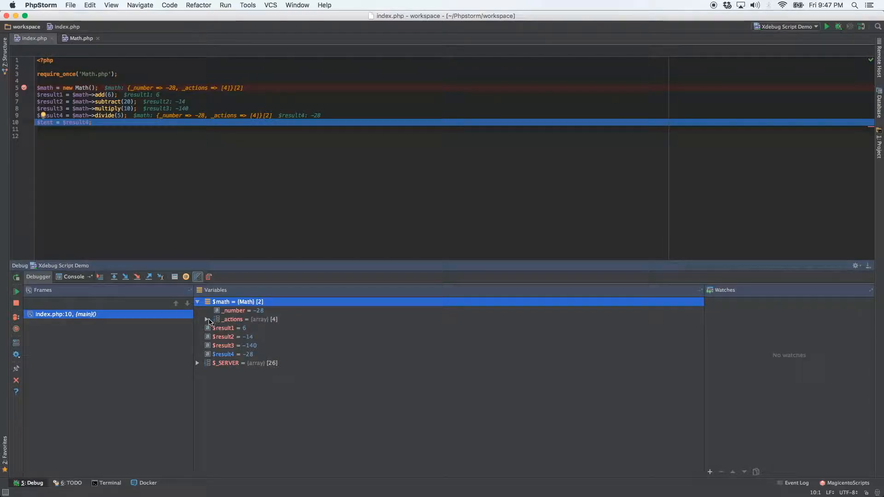
{"action": "left_click", "coordinate": [206, 320]}
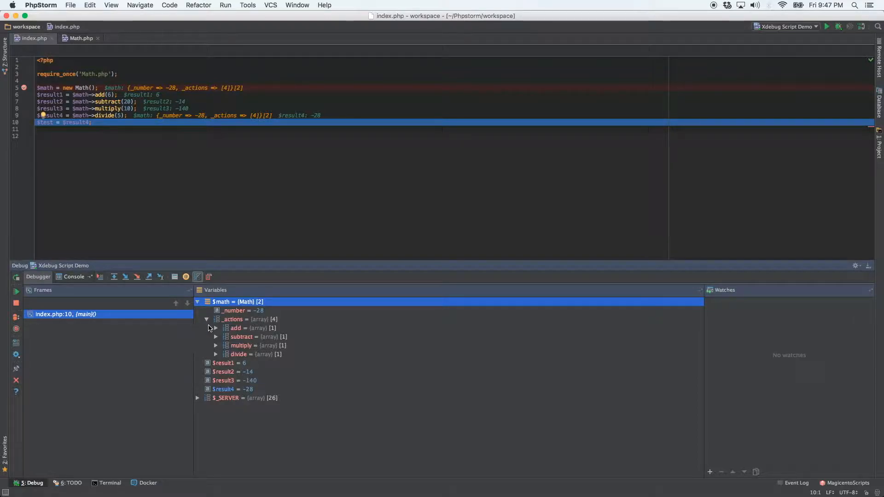
{"action": "left_click", "coordinate": [215, 328]}
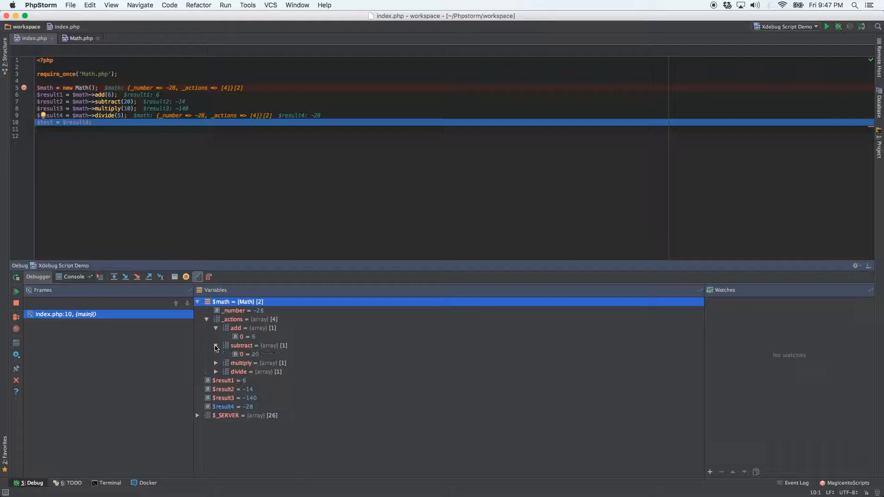
{"action": "left_click", "coordinate": [215, 362]}
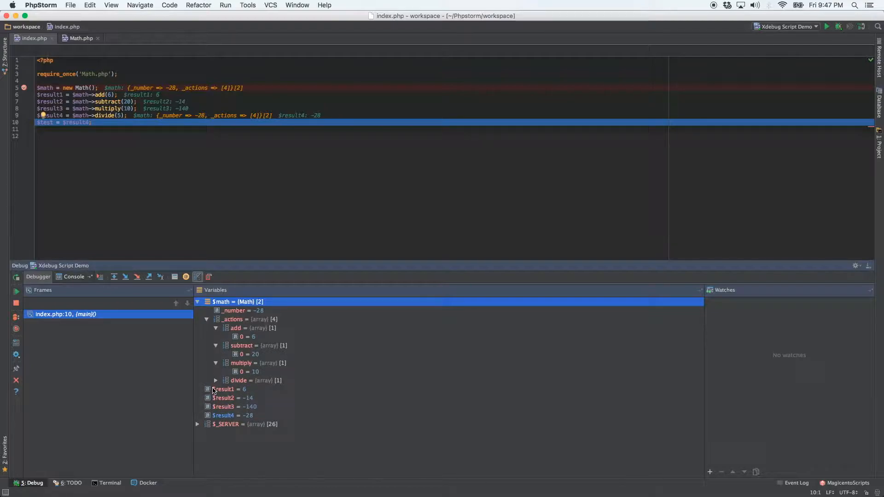
{"action": "left_click", "coordinate": [215, 380]}
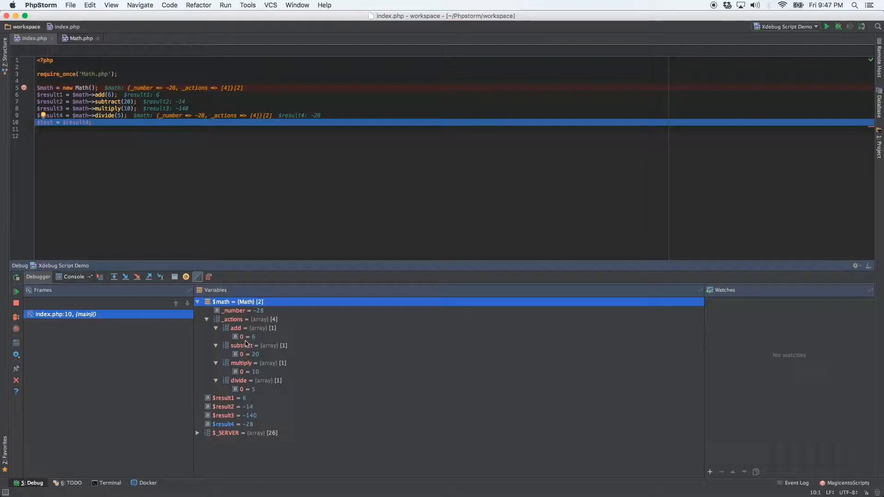
{"action": "left_click", "coordinate": [246, 337]}
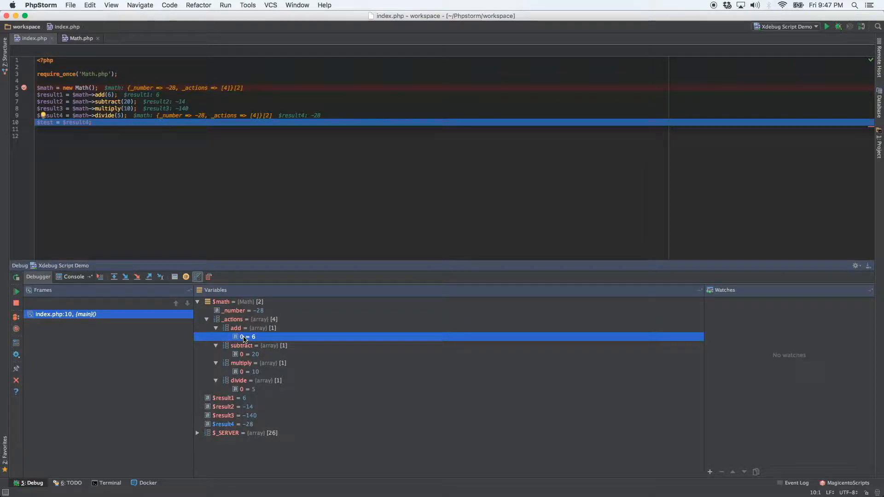
- Copy the add entry from the _actions array in the Variables pane
{"action": "right_click", "coordinate": [247, 337]}
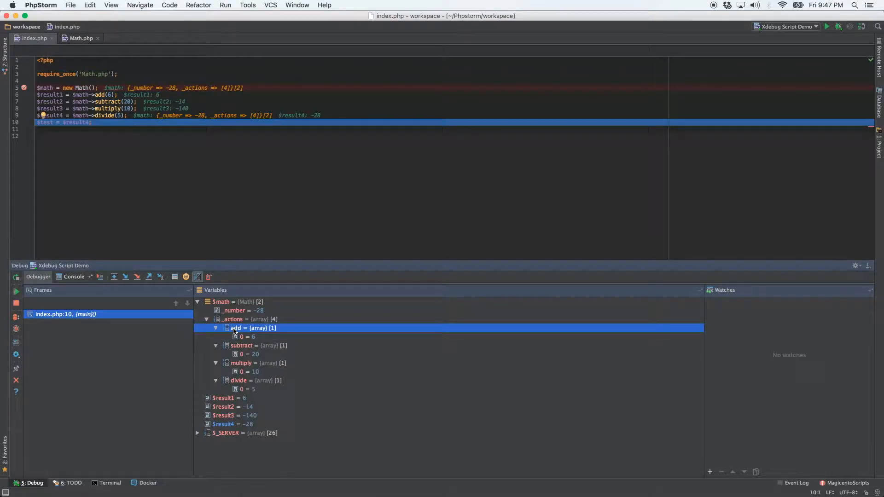
{"action": "right_click", "coordinate": [252, 328]}
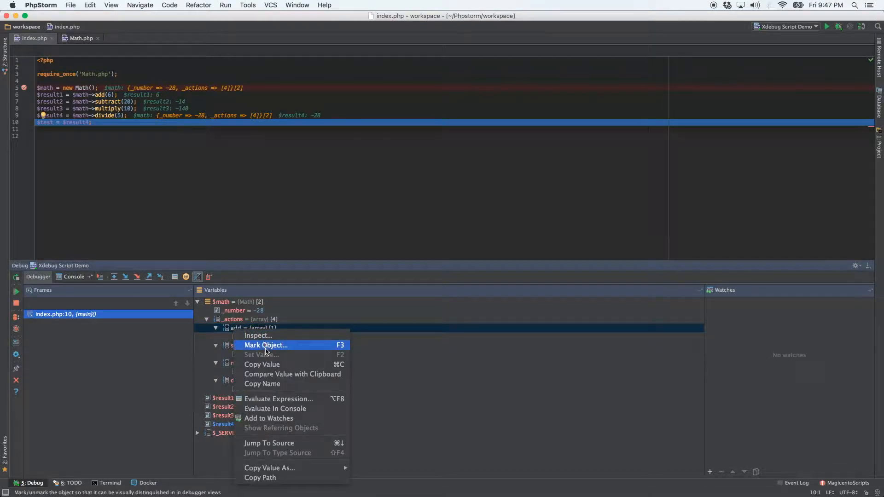
{"action": "mouse_move", "coordinate": [263, 389]}
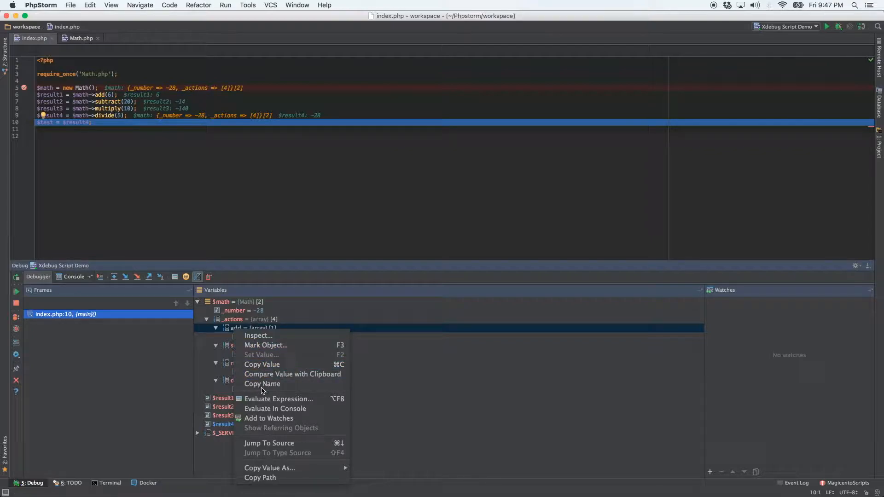
{"action": "left_click", "coordinate": [84, 133]}
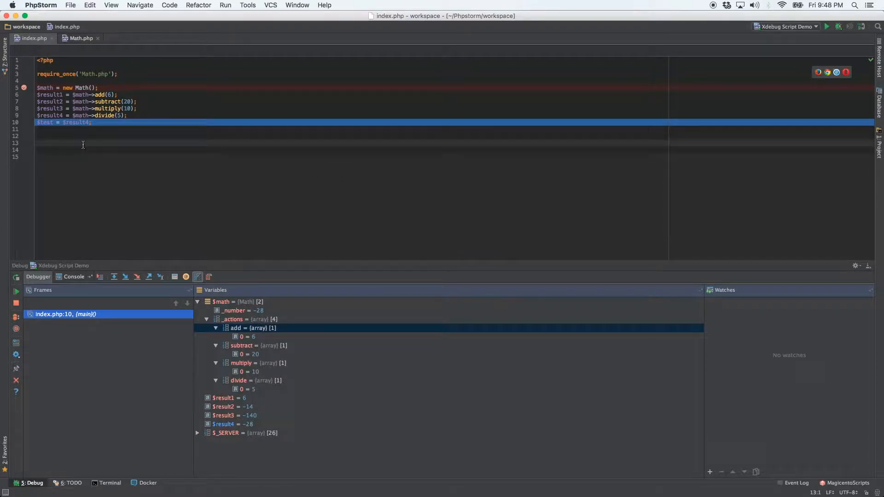
- Paste the copied entry into index.php, then select it for removal
{"action": "right_click", "coordinate": [83, 145]}
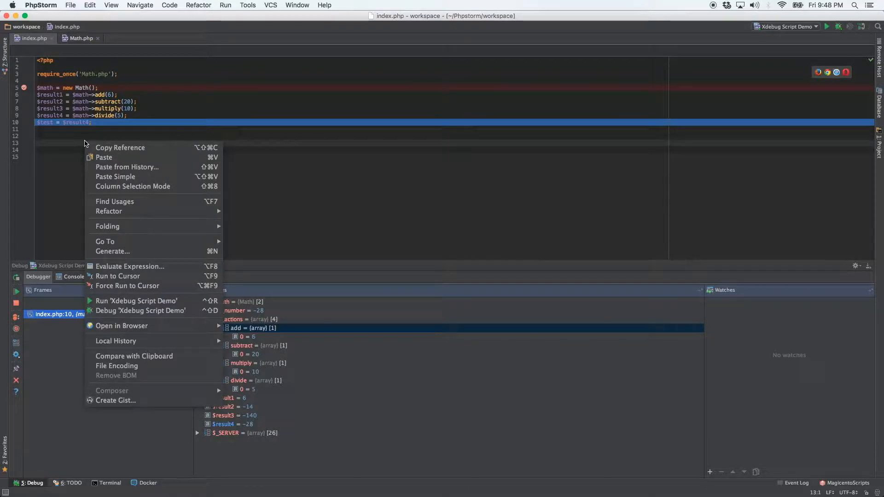
{"action": "mouse_move", "coordinate": [104, 157]}
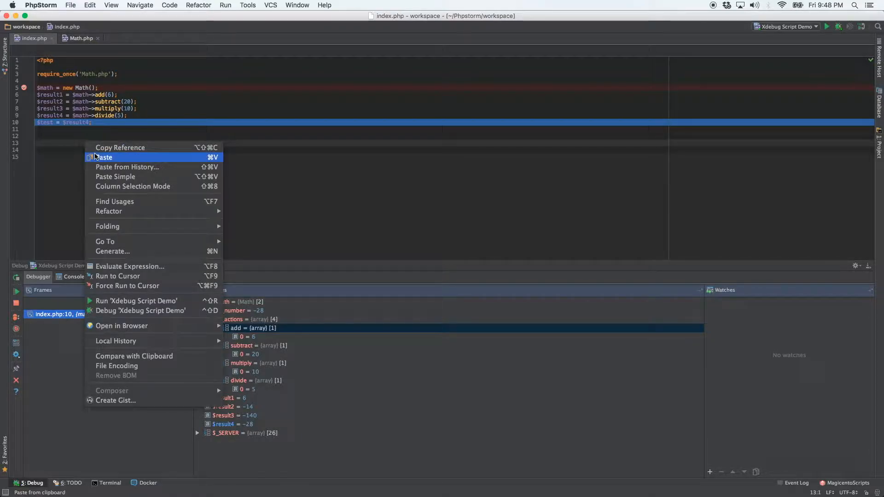
{"action": "left_click", "coordinate": [103, 157]}
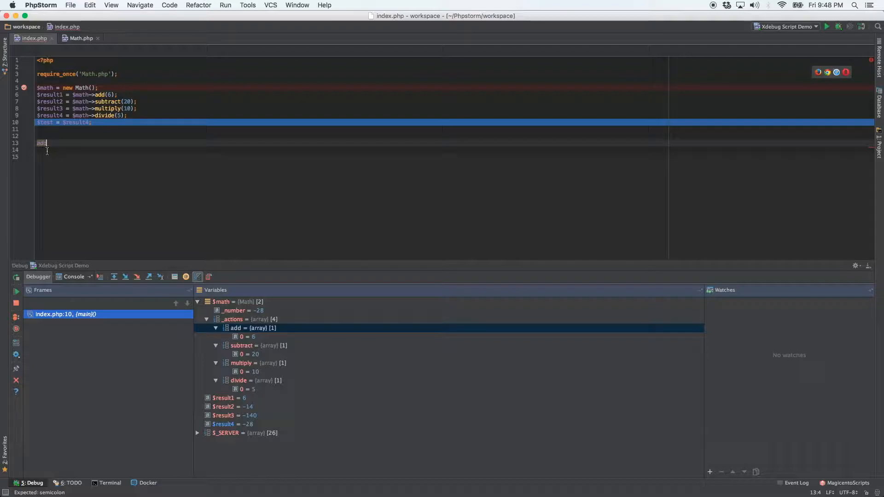
{"action": "double_click", "coordinate": [41, 142]}
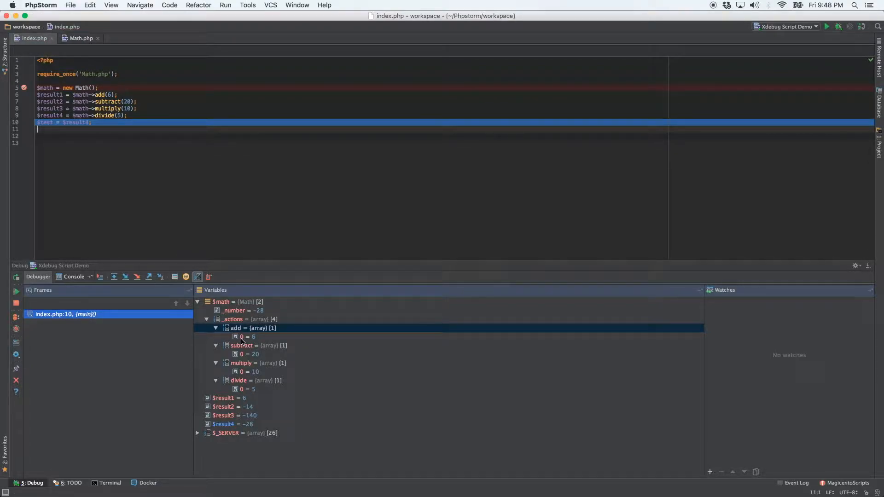
{"action": "mouse_move", "coordinate": [244, 360]}
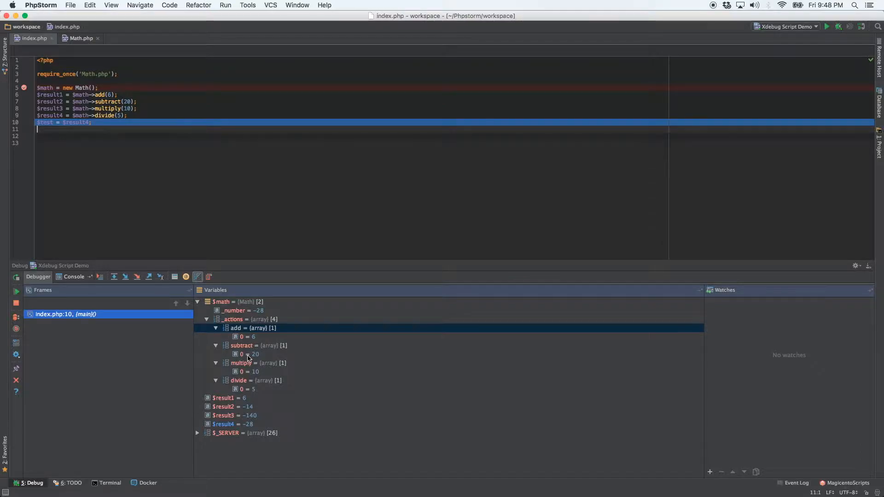
- Select the subtract entry's value 20 in $math's _actions array
{"action": "right_click", "coordinate": [243, 353]}
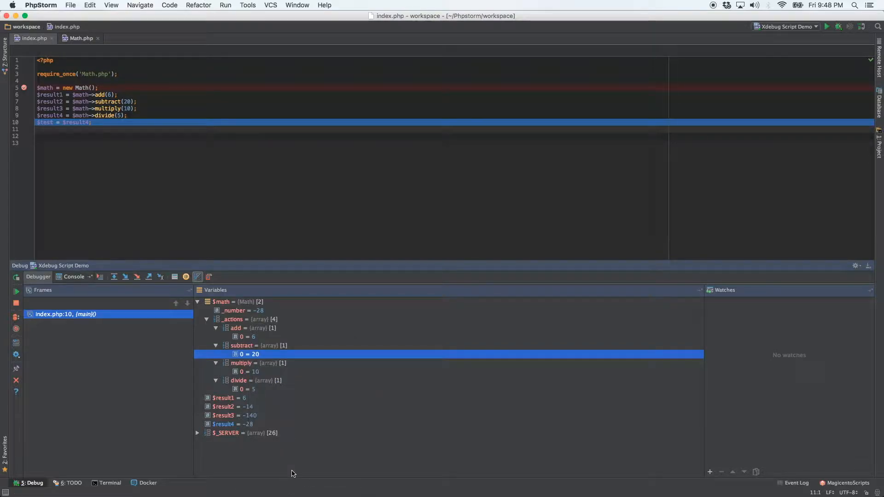
{"action": "mouse_move", "coordinate": [48, 328]}
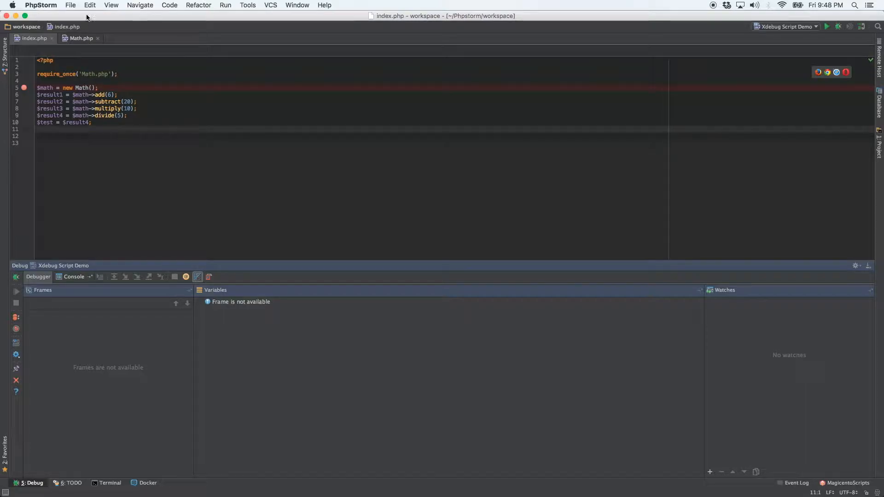
{"action": "left_click", "coordinate": [80, 38]}
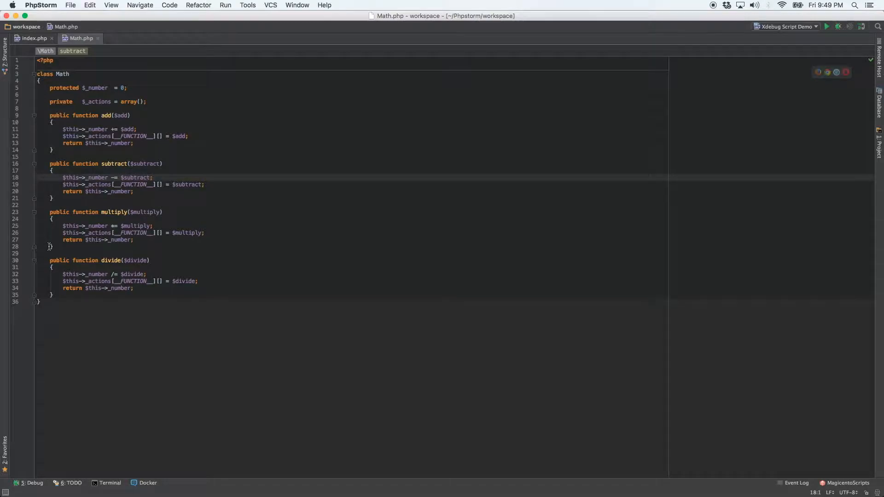
{"action": "mouse_move", "coordinate": [29, 303]}
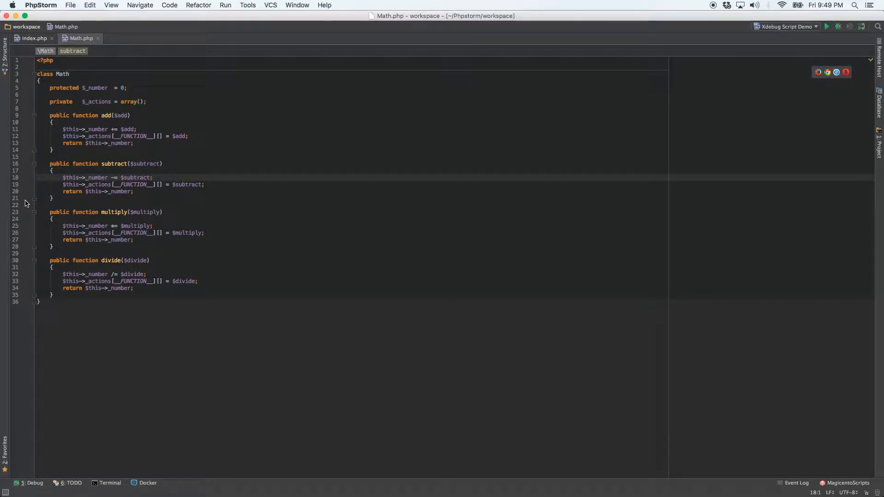
{"action": "left_click", "coordinate": [24, 137]}
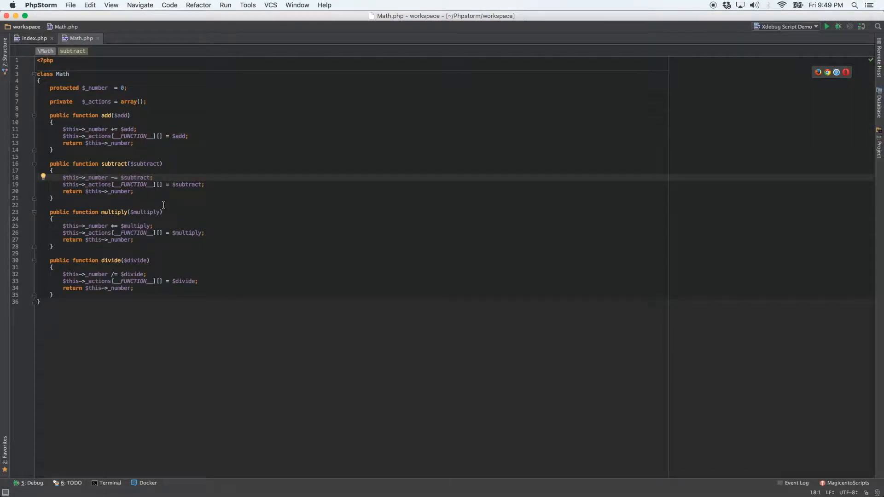
{"action": "left_click", "coordinate": [33, 38]}
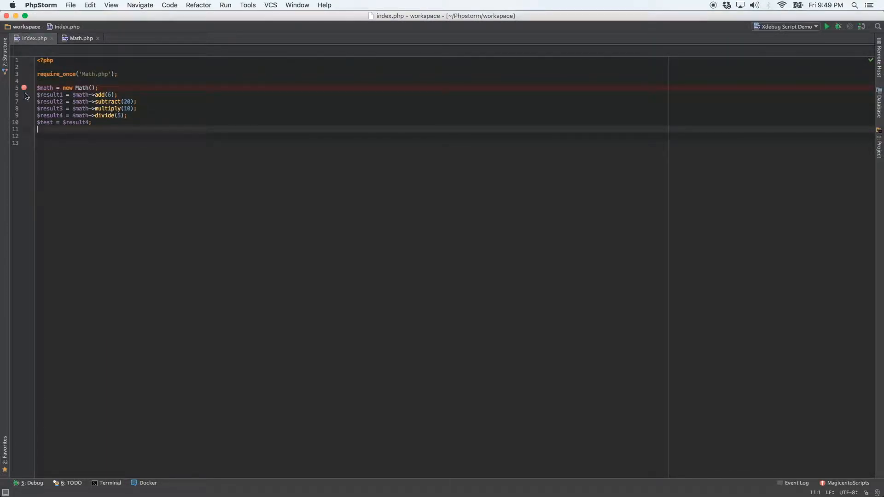
- Debug index.php again and step over to line 7 so $result1 shows 6
{"action": "left_click", "coordinate": [838, 26]}
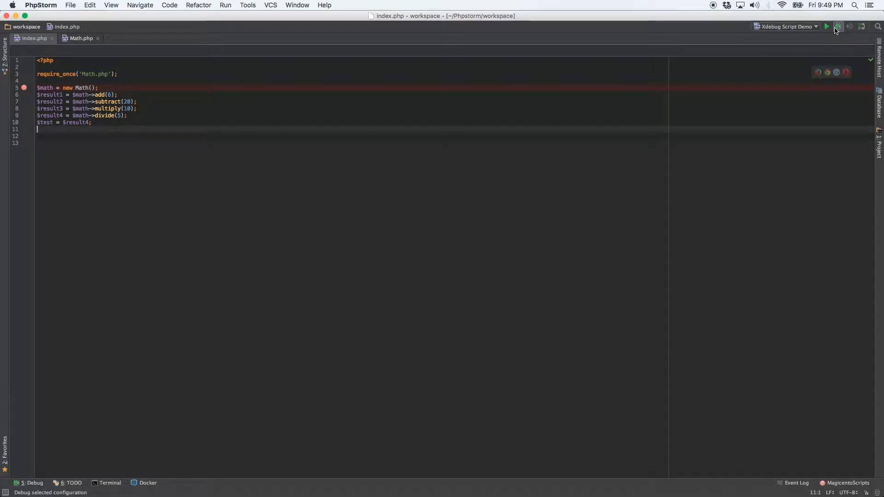
{"action": "left_click", "coordinate": [838, 27]}
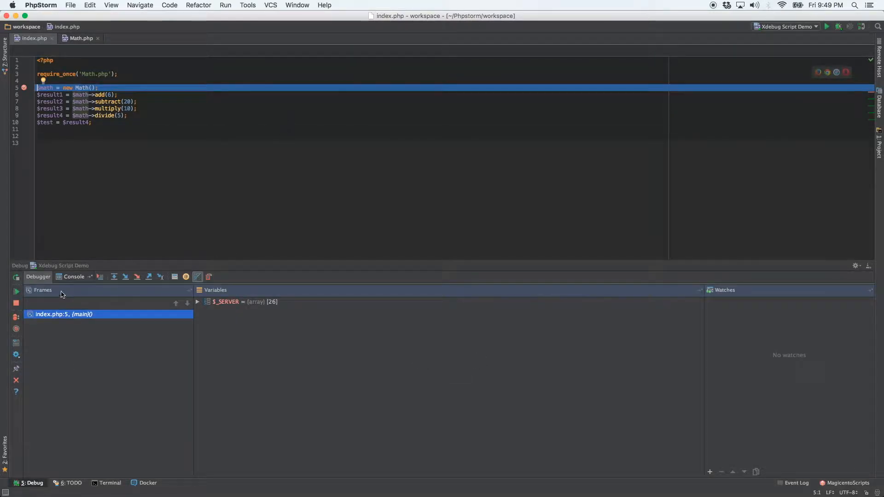
{"action": "left_click", "coordinate": [114, 277]}
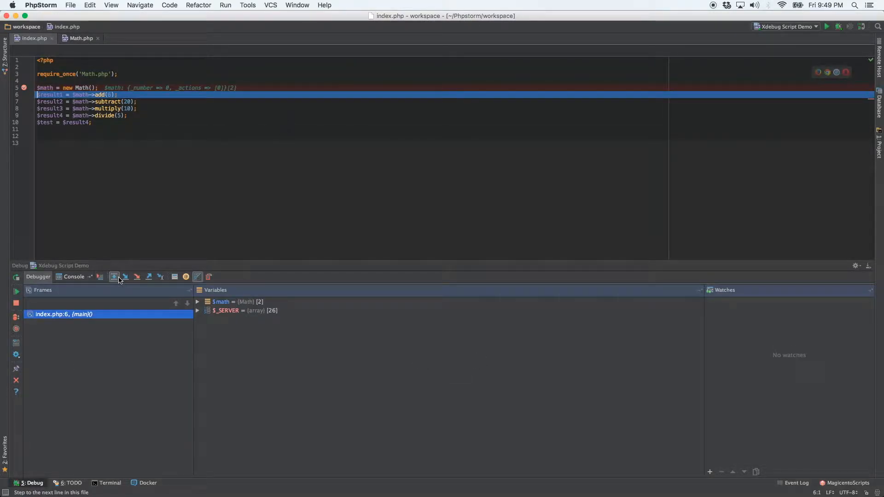
{"action": "left_click", "coordinate": [113, 276]}
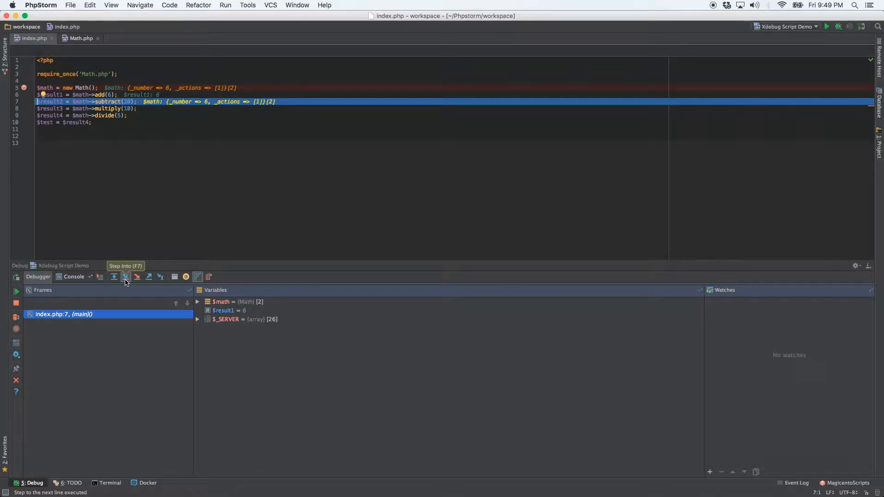
{"action": "mouse_move", "coordinate": [125, 276]}
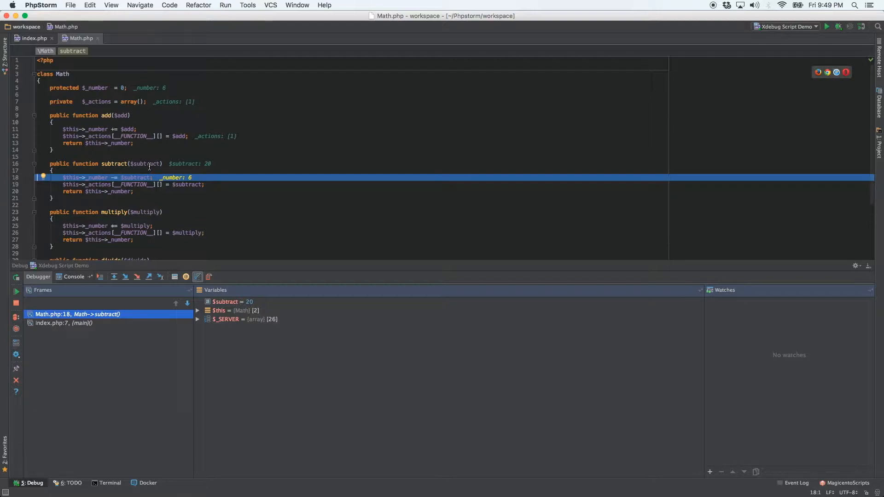
- Inspect $subtract = 20, run the subtraction to get -14 and step out to line 8 of index.php
{"action": "double_click", "coordinate": [145, 164]}
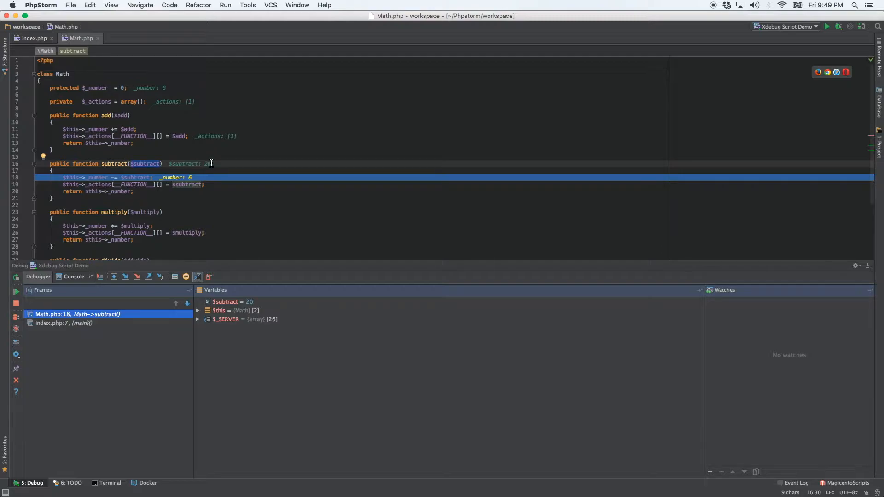
{"action": "left_click", "coordinate": [231, 302]}
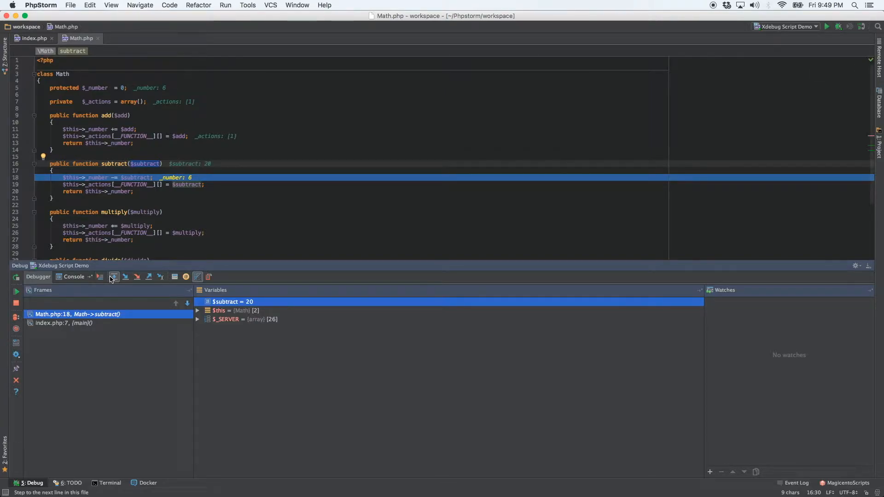
{"action": "left_click", "coordinate": [112, 276]}
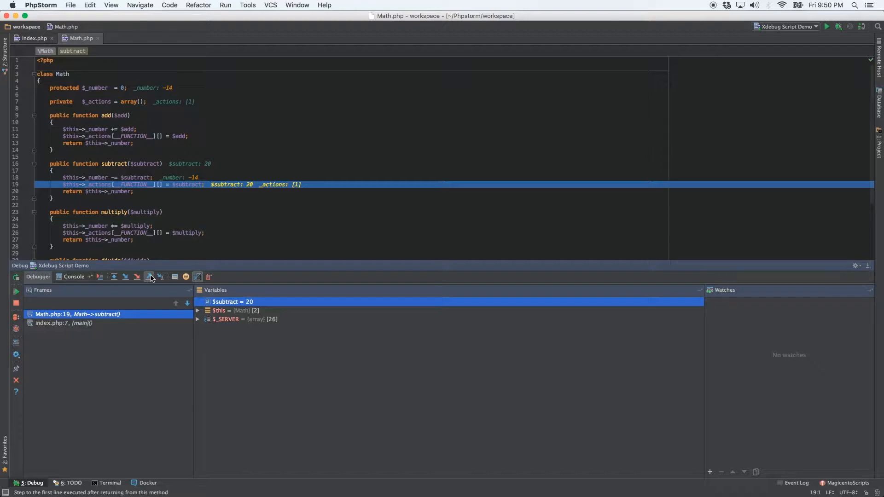
{"action": "mouse_move", "coordinate": [150, 277]}
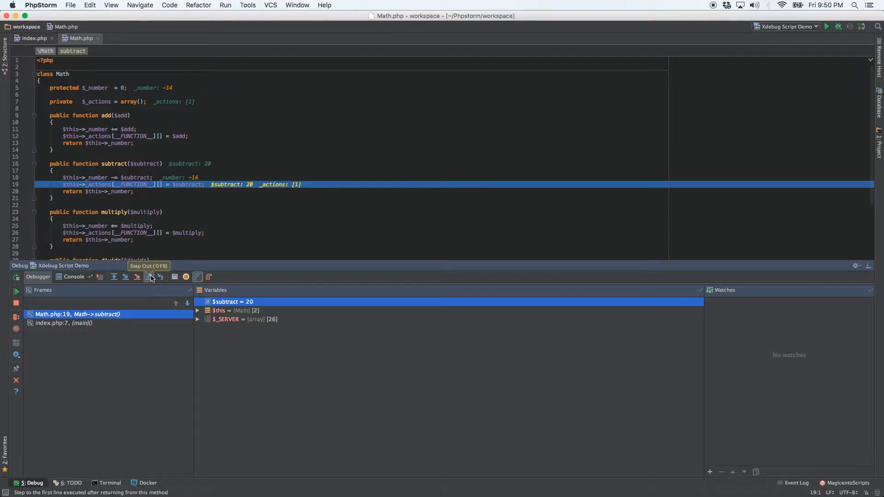
{"action": "left_click", "coordinate": [149, 276]}
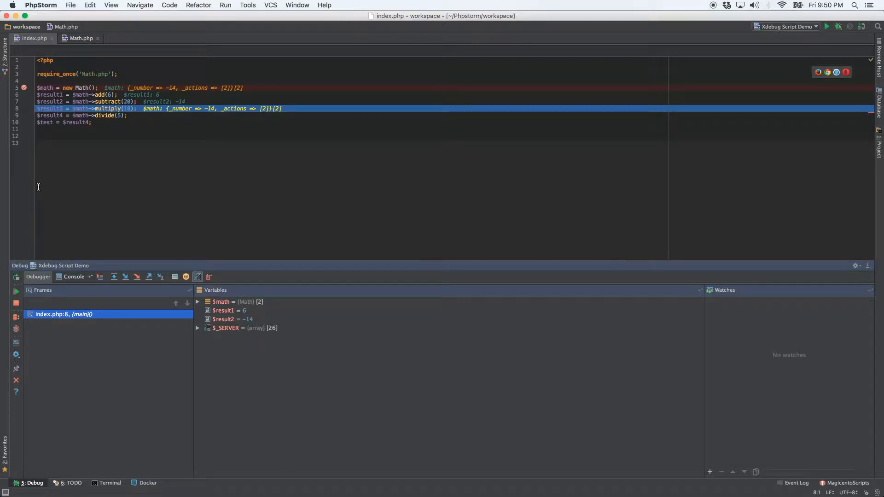
{"action": "mouse_move", "coordinate": [48, 174]}
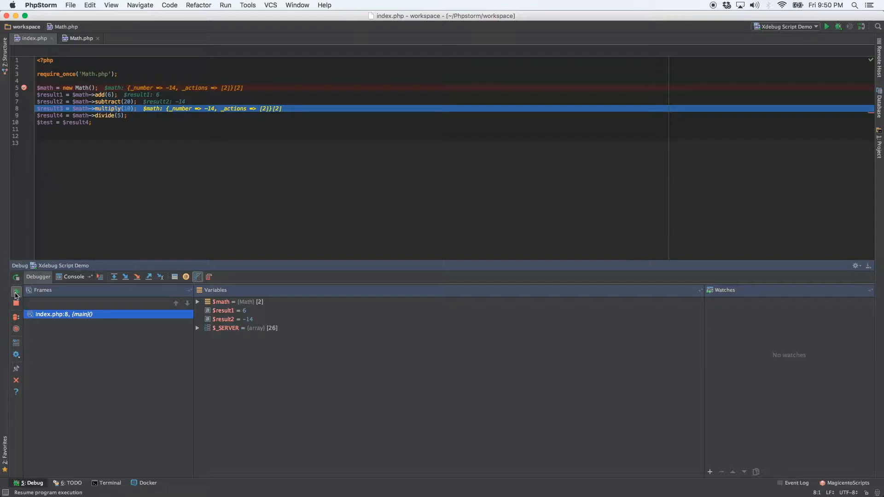
- Resume the program so the script runs to completion
{"action": "left_click", "coordinate": [16, 290]}
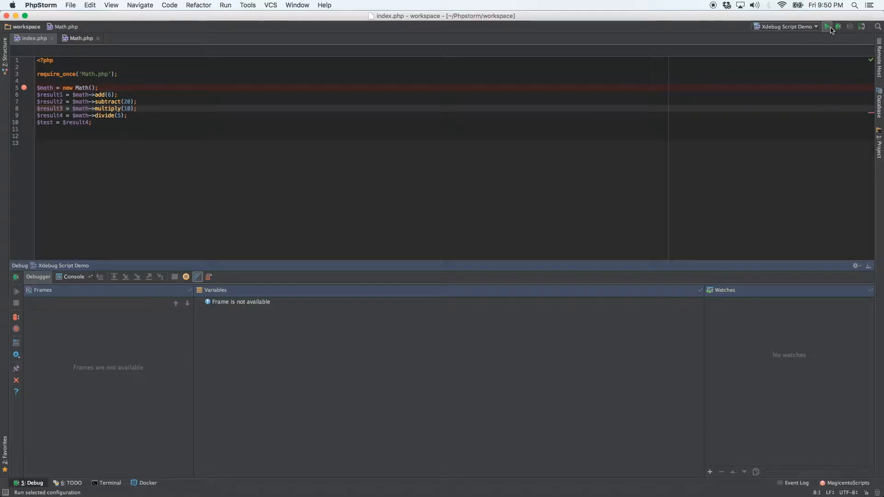
{"action": "mouse_move", "coordinate": [837, 27]}
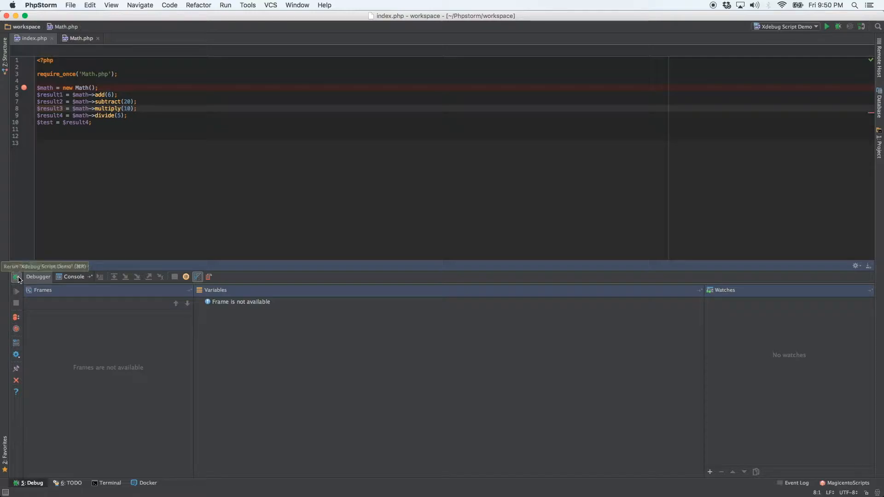
- Rerun the debug session, add a breakpoint on line 9's divide(5) call, resume to it and stop
{"action": "left_click", "coordinate": [16, 277]}
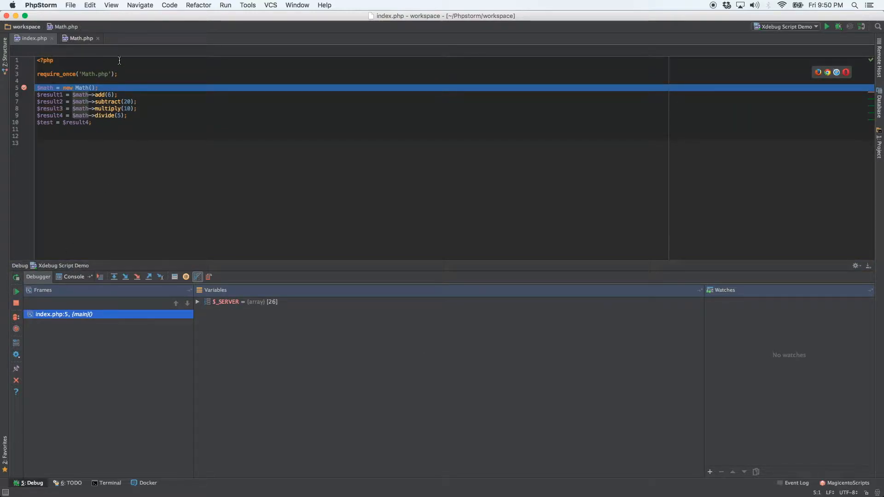
{"action": "mouse_move", "coordinate": [114, 277]}
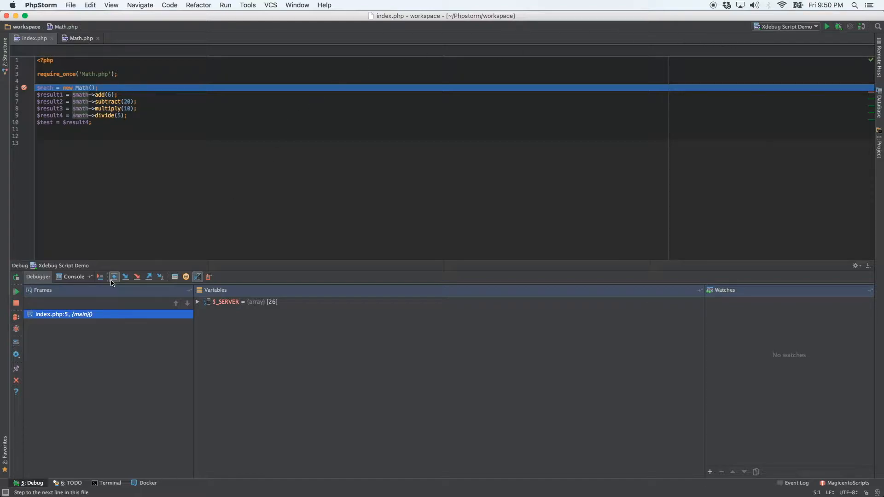
{"action": "mouse_move", "coordinate": [114, 276]}
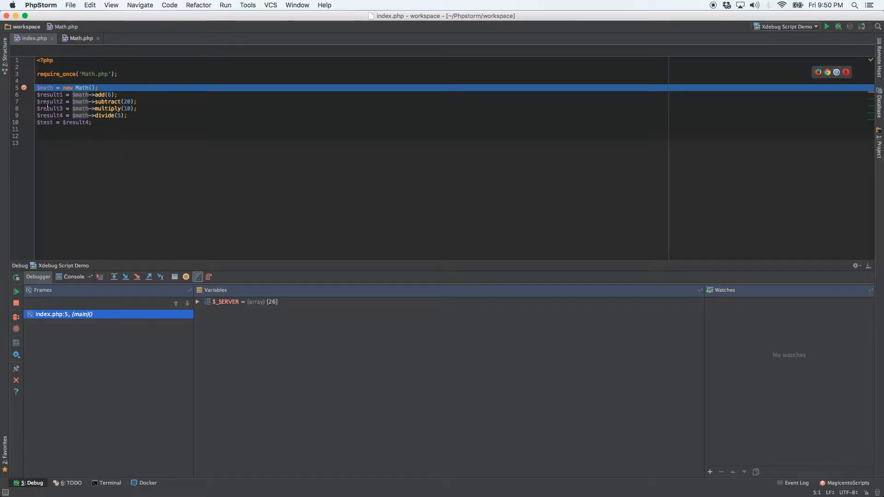
{"action": "left_click", "coordinate": [24, 116]}
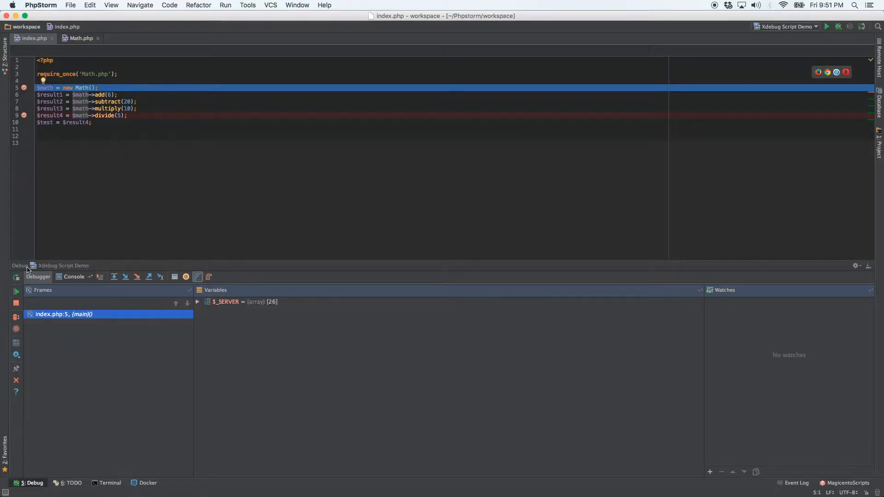
{"action": "mouse_move", "coordinate": [15, 291]}
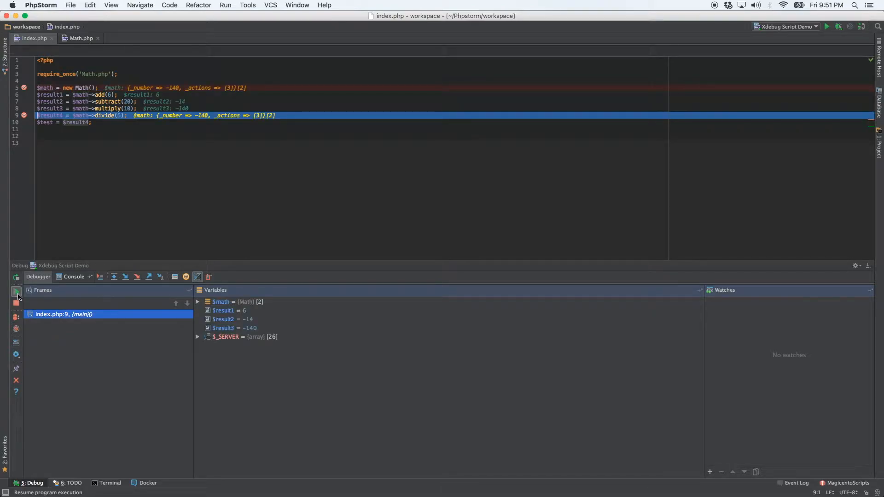
{"action": "left_click", "coordinate": [16, 292]}
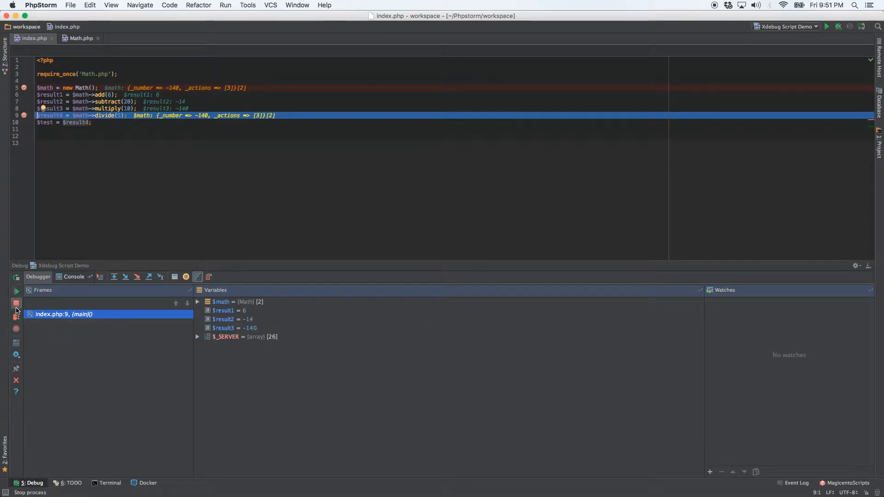
{"action": "left_click", "coordinate": [16, 303]}
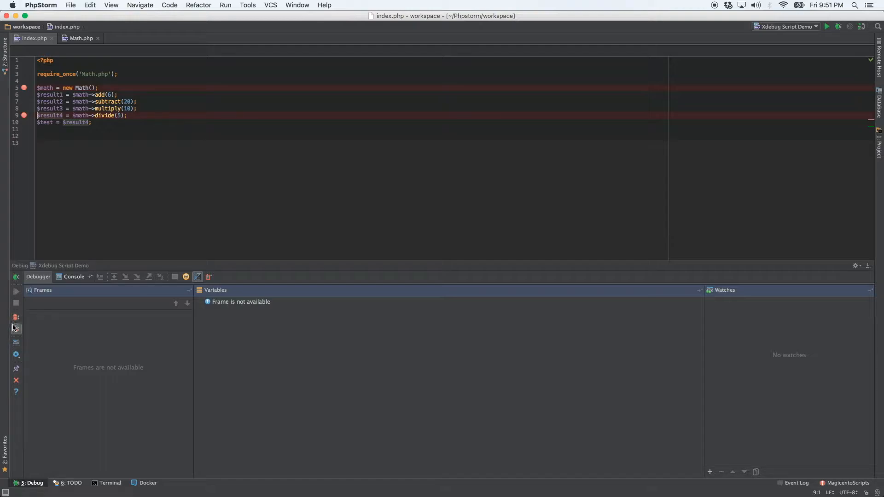
{"action": "mouse_move", "coordinate": [16, 329]}
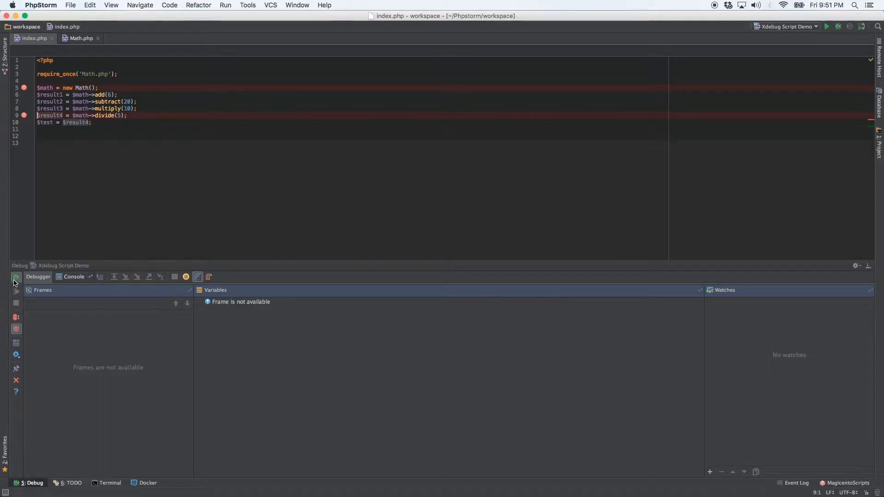
{"action": "mouse_move", "coordinate": [16, 276]}
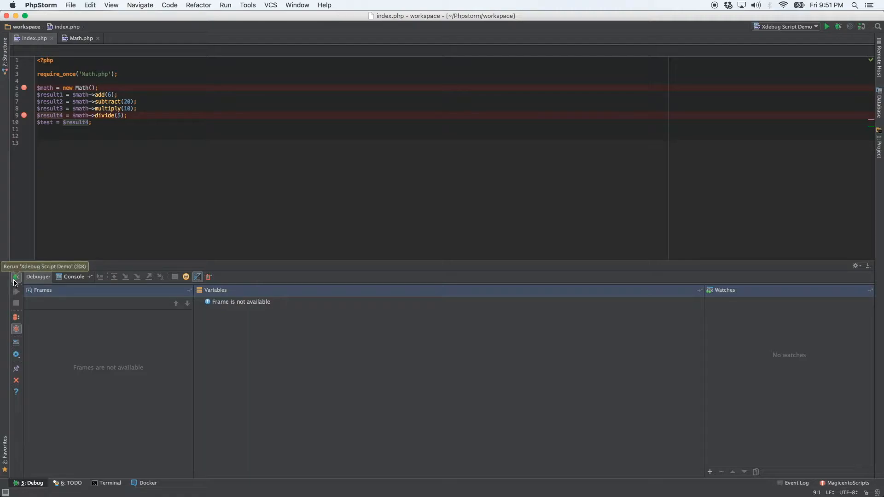
- Enable Unmute Breakpoints on Session Finish, rerun the debug session to line 5, then stop it
{"action": "left_click", "coordinate": [15, 278]}
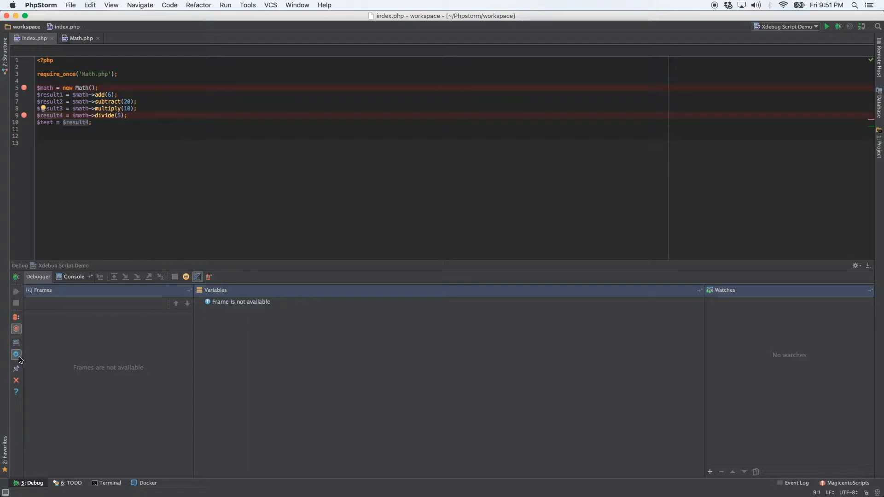
{"action": "left_click", "coordinate": [16, 354]}
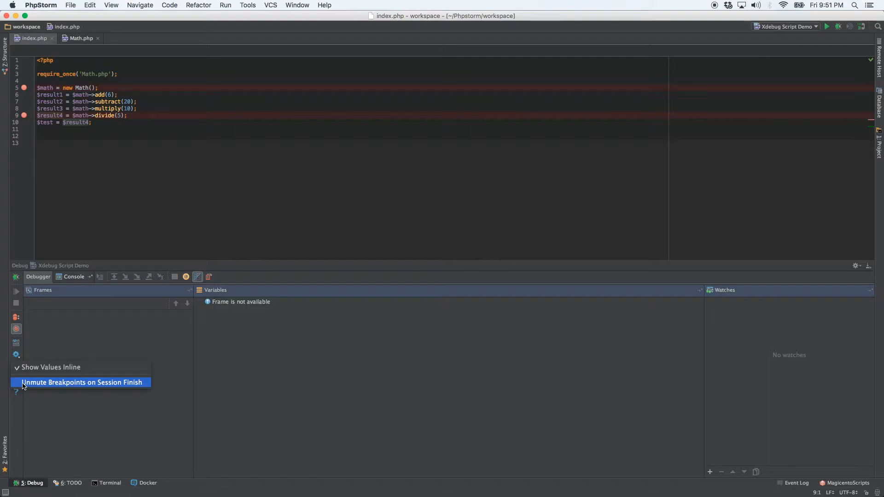
{"action": "mouse_move", "coordinate": [53, 388]}
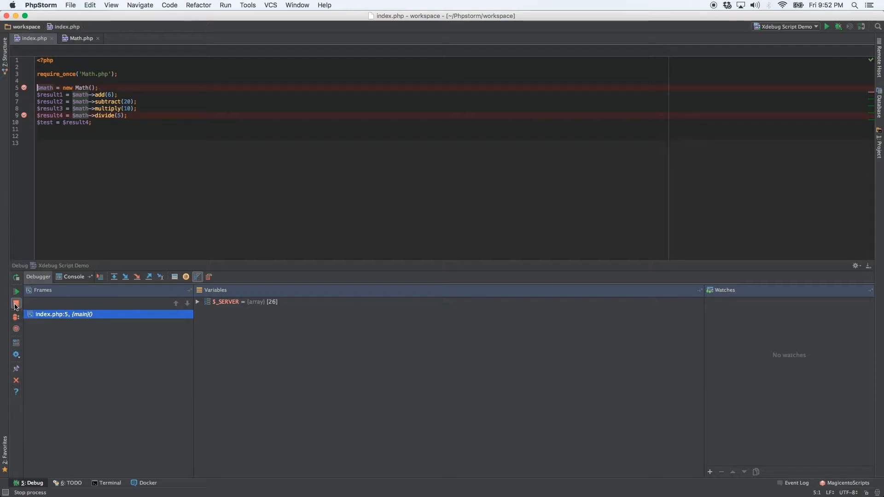
{"action": "left_click", "coordinate": [15, 305]}
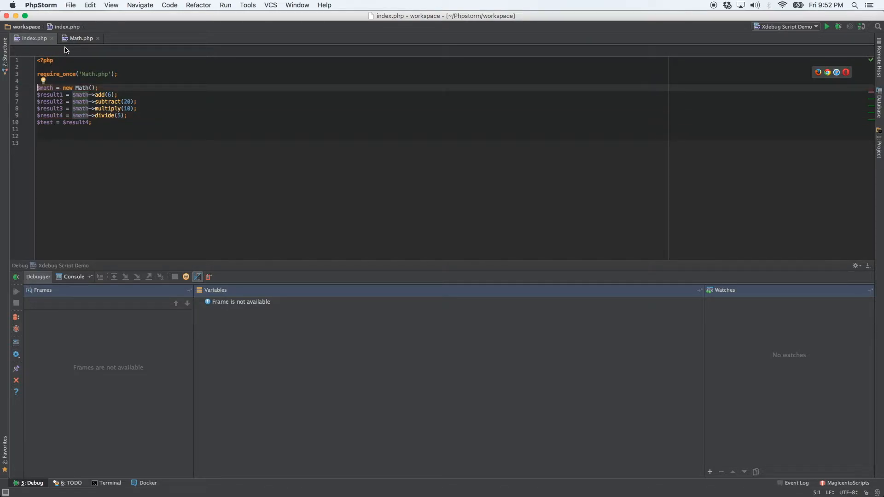
- Give Math.php line 11 in add() a breakpoint with condition $add == 50
{"action": "left_click", "coordinate": [81, 38]}
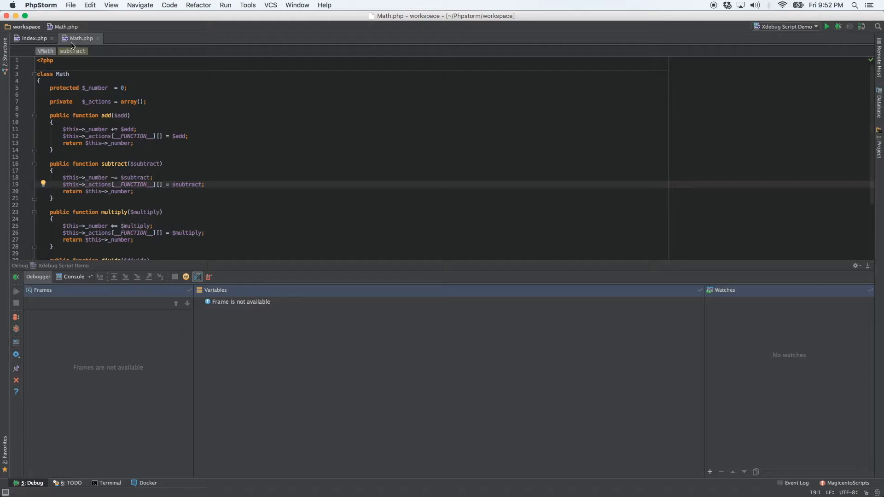
{"action": "mouse_move", "coordinate": [14, 143]}
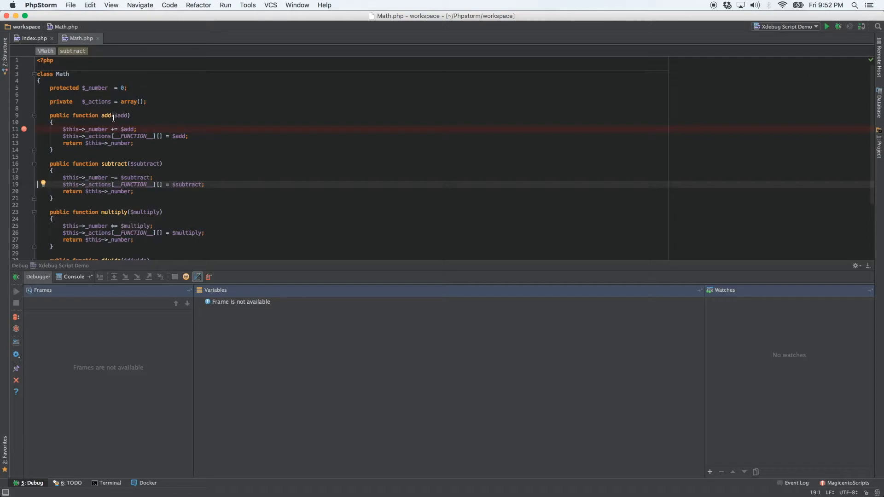
{"action": "double_click", "coordinate": [120, 116]}
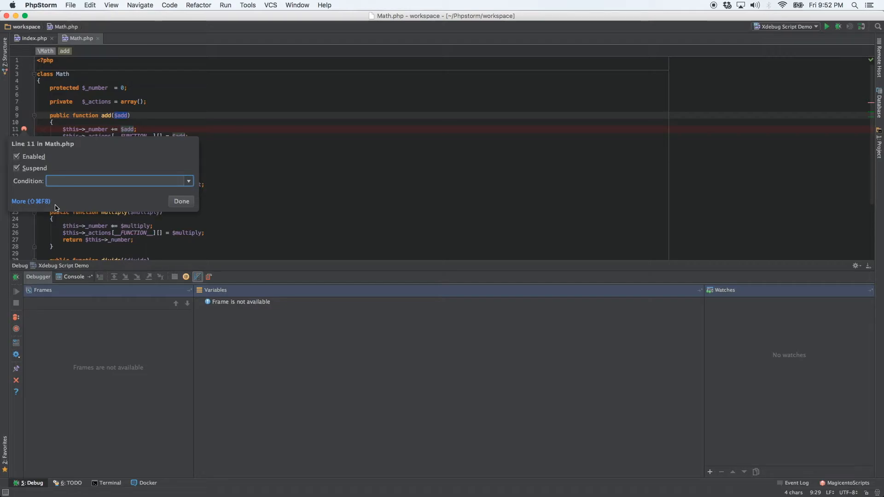
{"action": "type", "text": "$add == 50"}
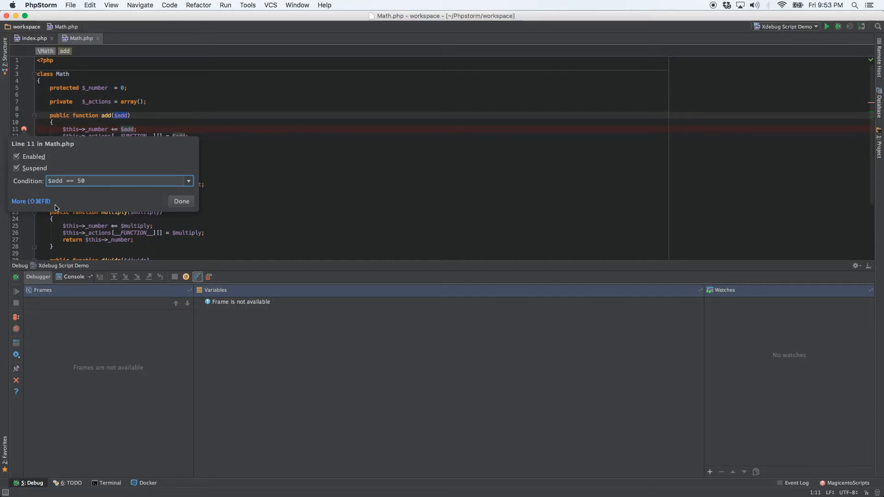
{"action": "left_click", "coordinate": [182, 202]}
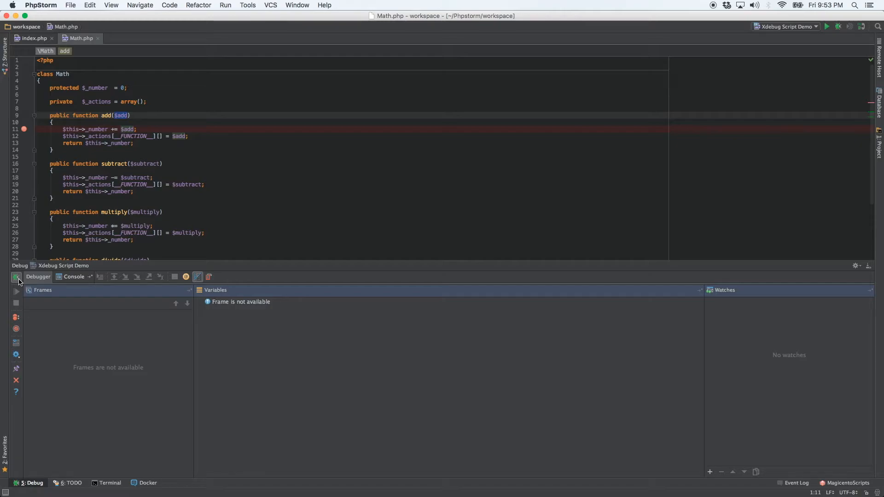
{"action": "mouse_move", "coordinate": [17, 277]}
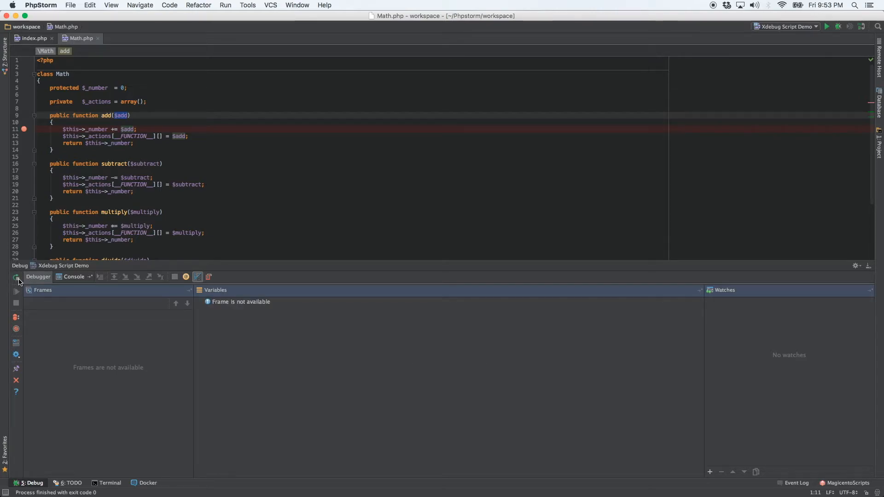
- Change index.php's add(6) to add(50), rerun to halt at Math.php:11, then resume to completion
{"action": "left_click", "coordinate": [33, 38]}
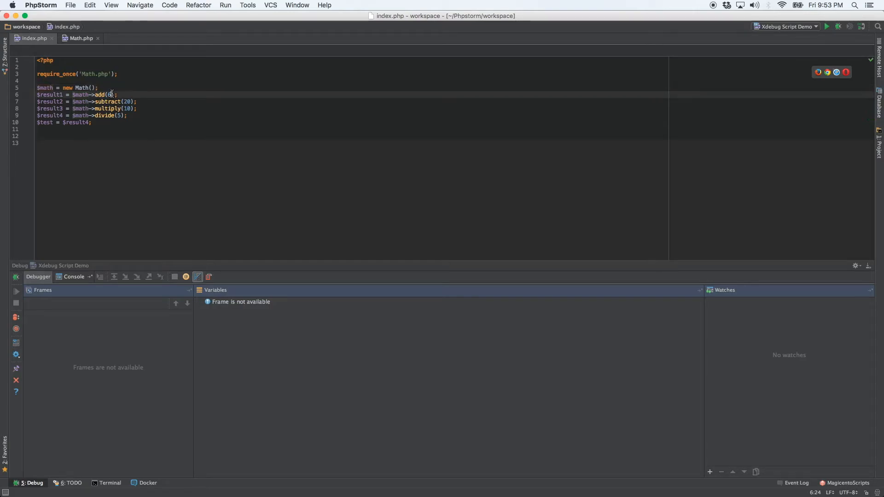
{"action": "type", "text": "5"}
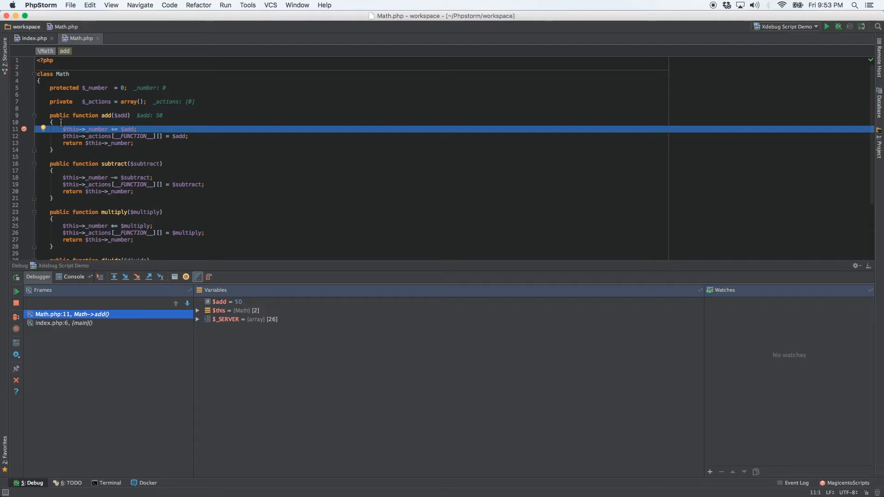
{"action": "mouse_move", "coordinate": [15, 292]}
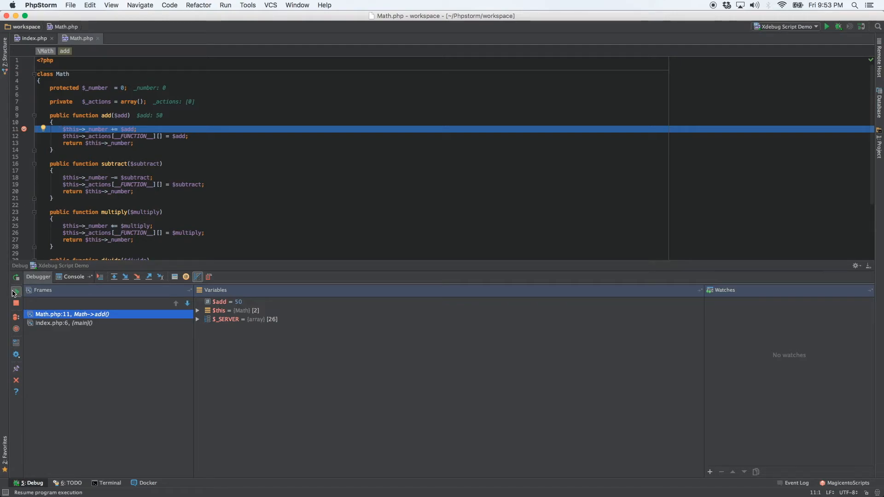
{"action": "mouse_move", "coordinate": [16, 292]}
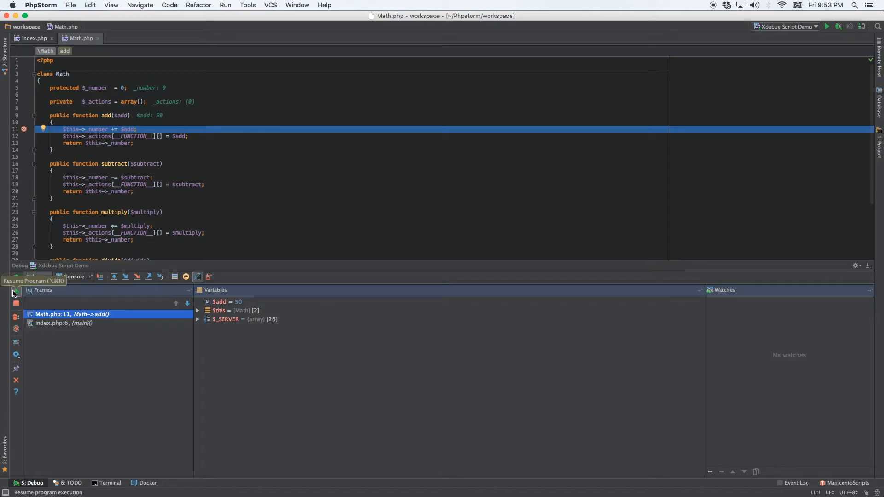
{"action": "left_click", "coordinate": [16, 292]}
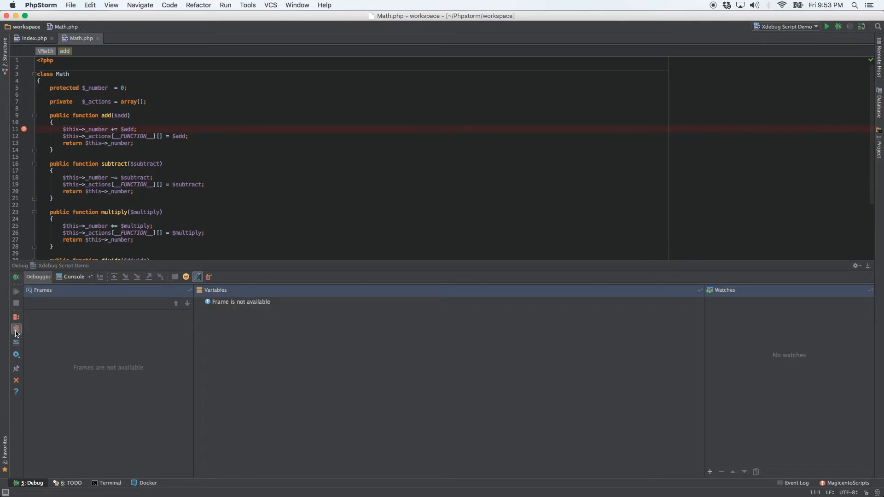
- Uncheck Show Values Inline in the Debug settings menu and rerun the session to verify
{"action": "left_click", "coordinate": [16, 354]}
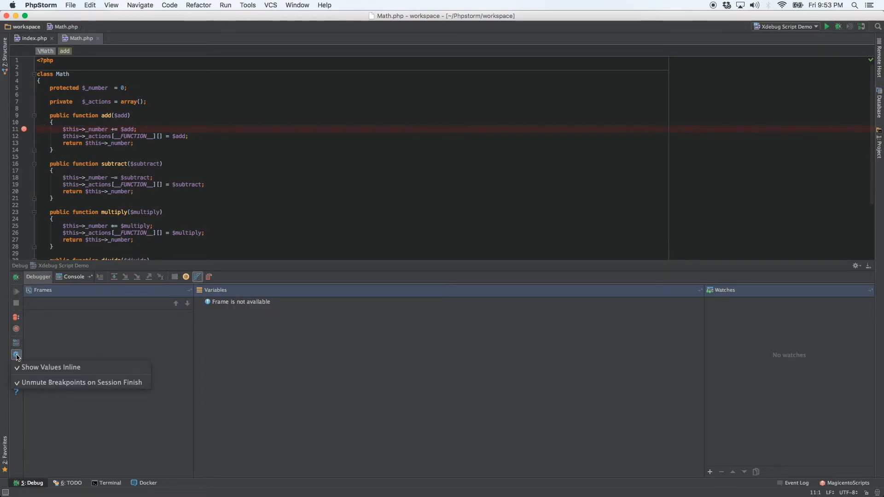
{"action": "mouse_move", "coordinate": [51, 367]}
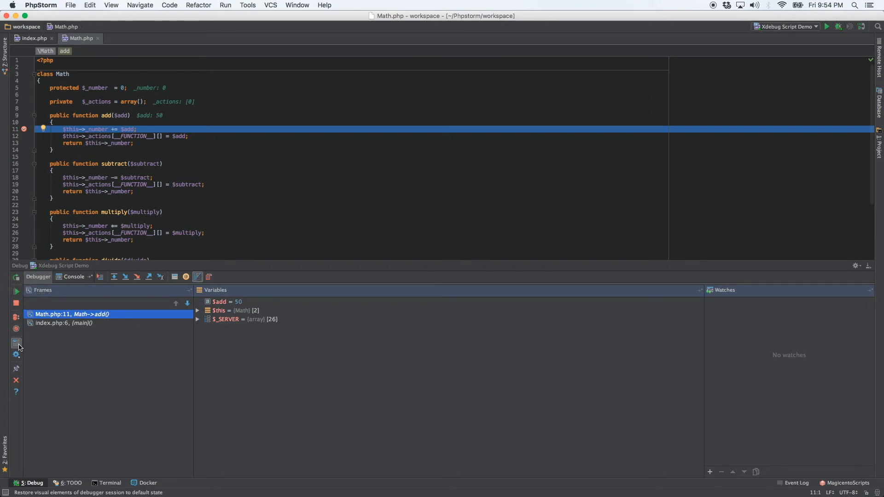
{"action": "left_click", "coordinate": [16, 354]}
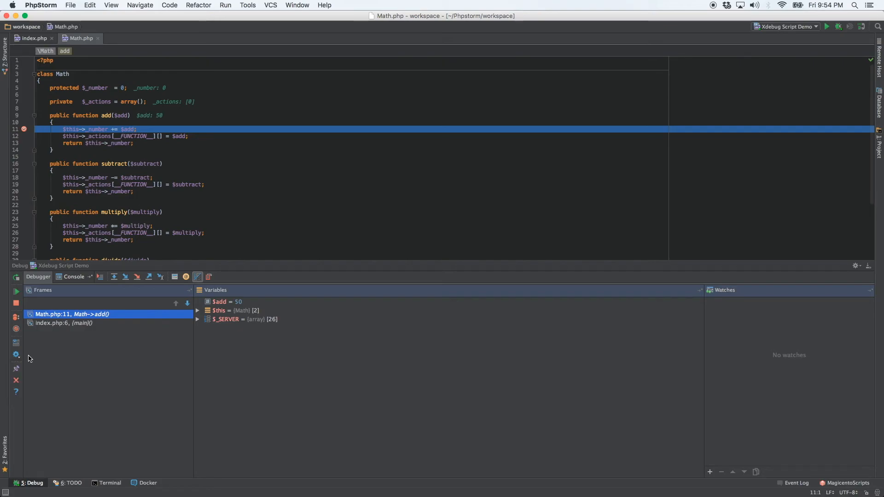
{"action": "left_click", "coordinate": [16, 278]}
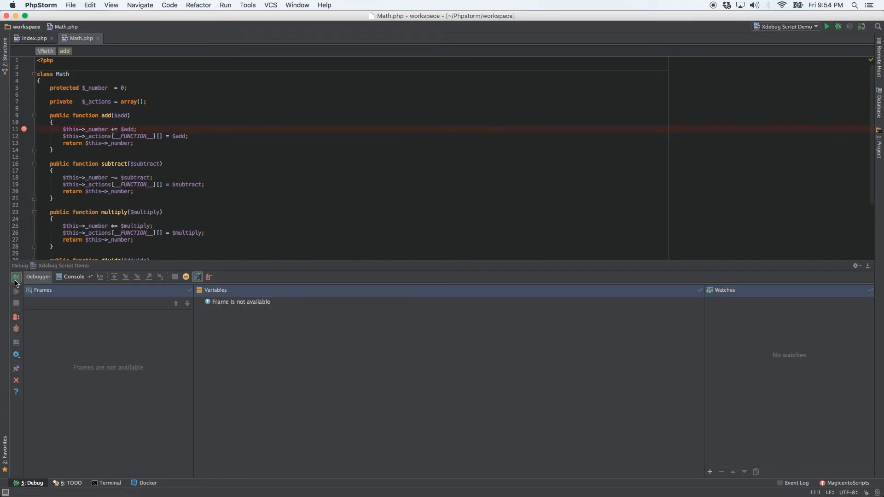
{"action": "left_click", "coordinate": [15, 276]}
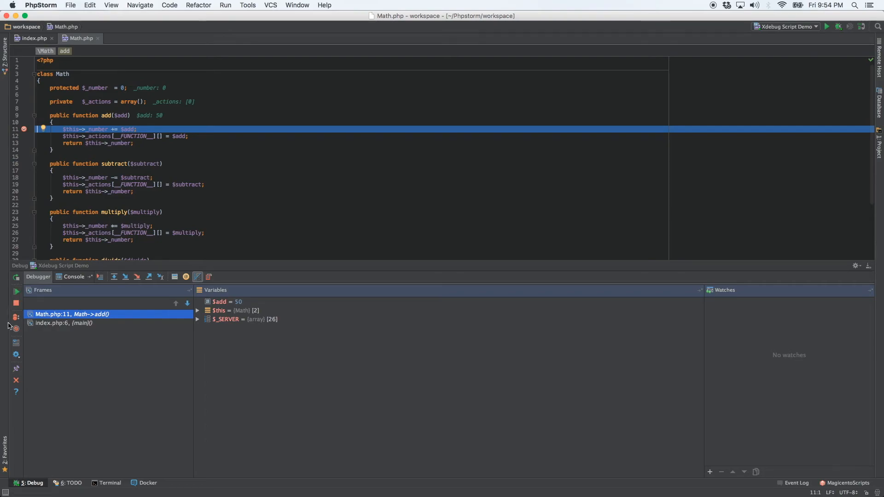
{"action": "left_click", "coordinate": [16, 354]}
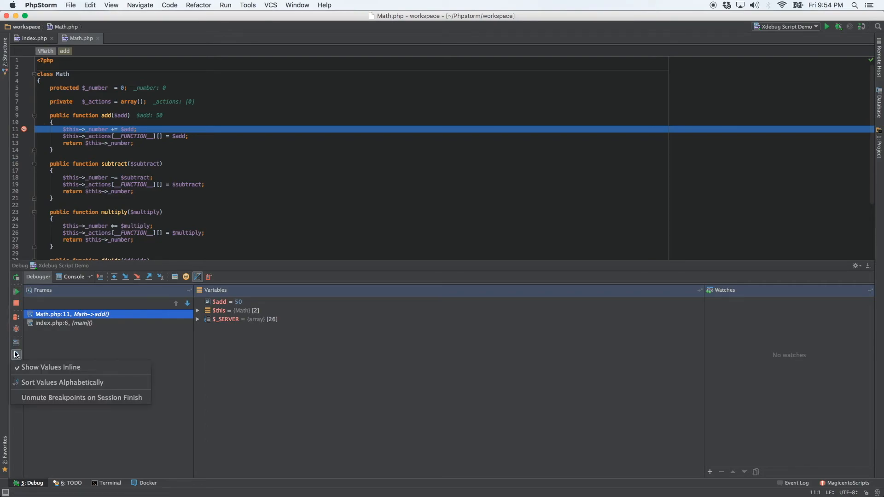
{"action": "mouse_move", "coordinate": [50, 367]}
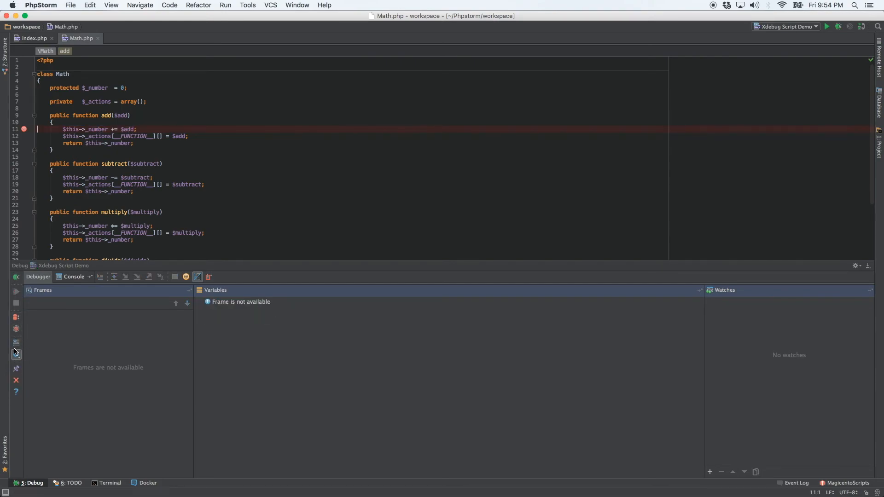
{"action": "left_click", "coordinate": [15, 354]}
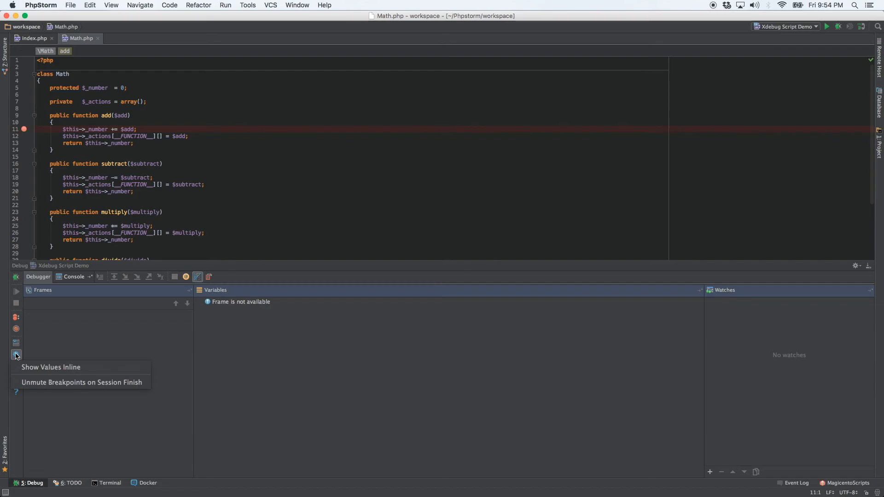